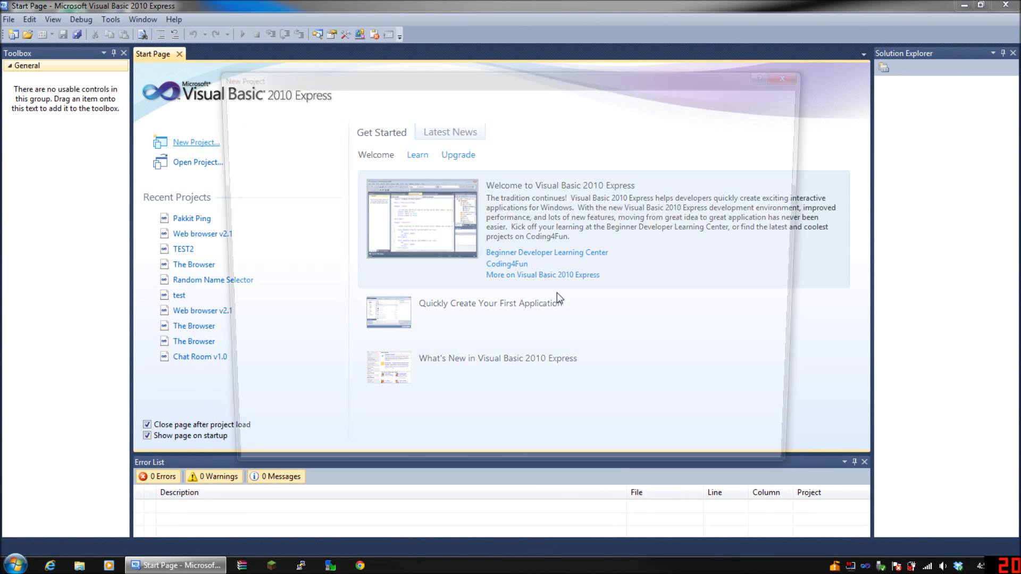
Create a new Windows Forms Application project named 'Youtube Int Con Stat'
click(196, 141)
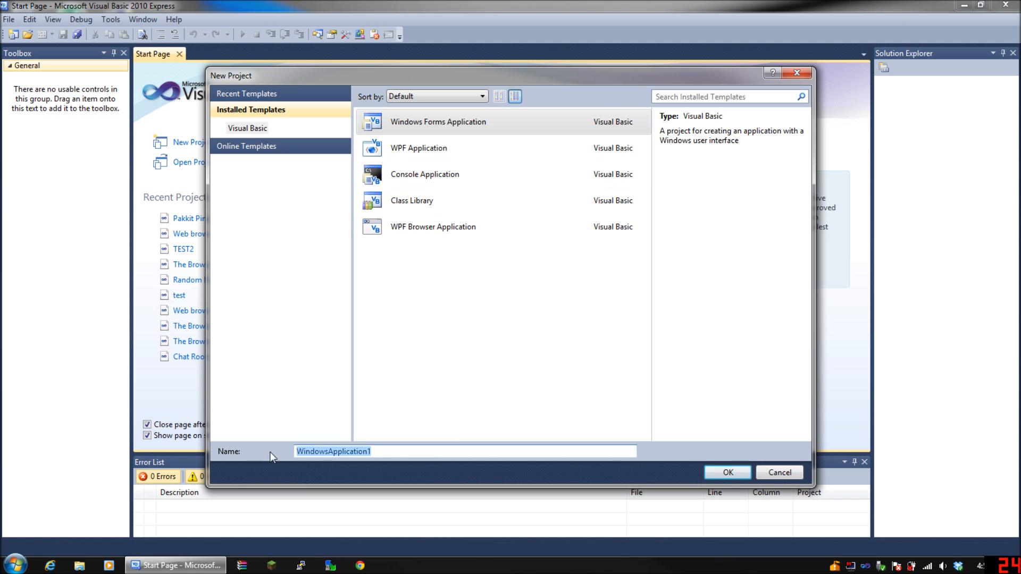
text(Youtube)
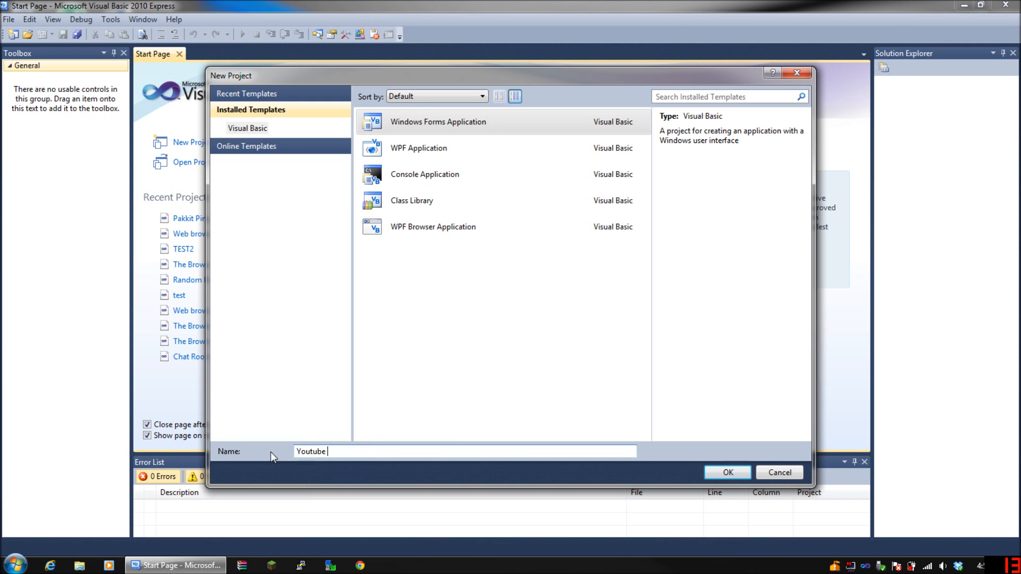
text(IN)
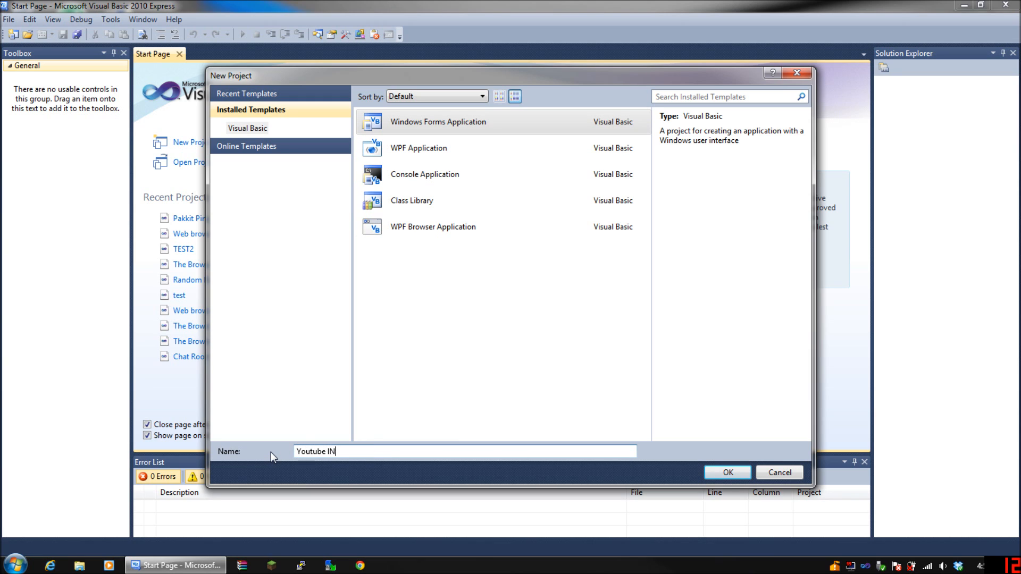
text(t)
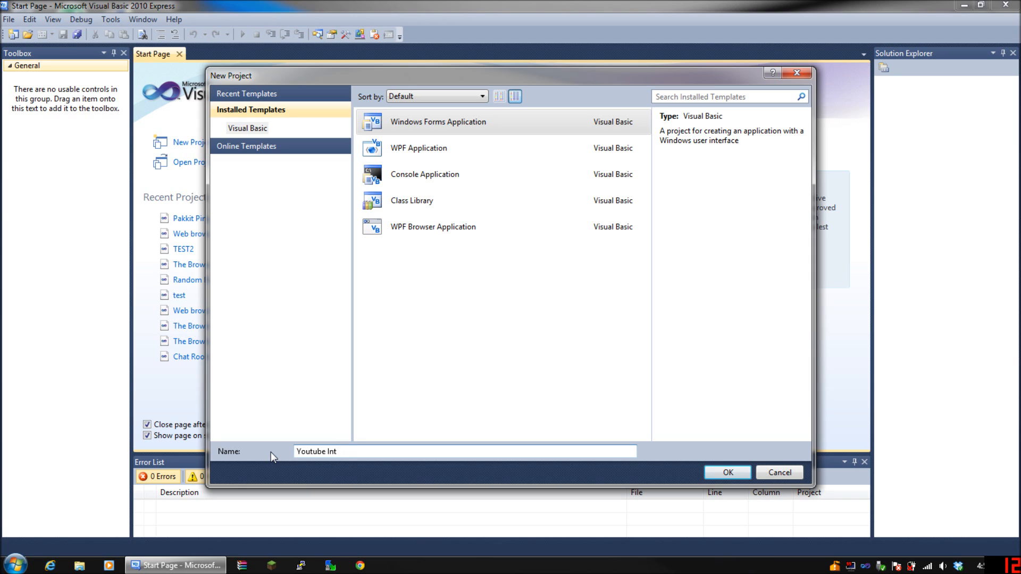
text(Con)
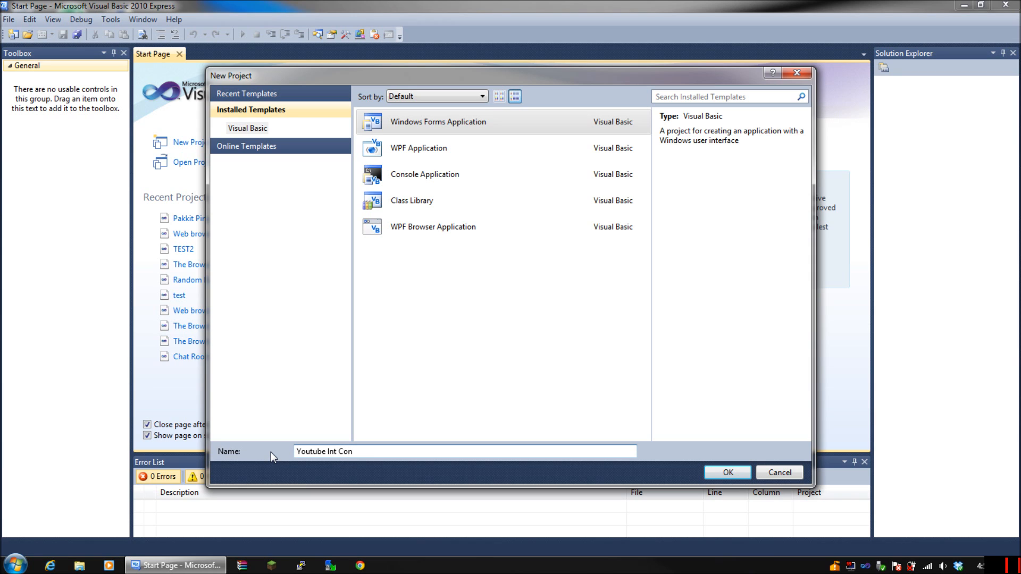
text(Stat)
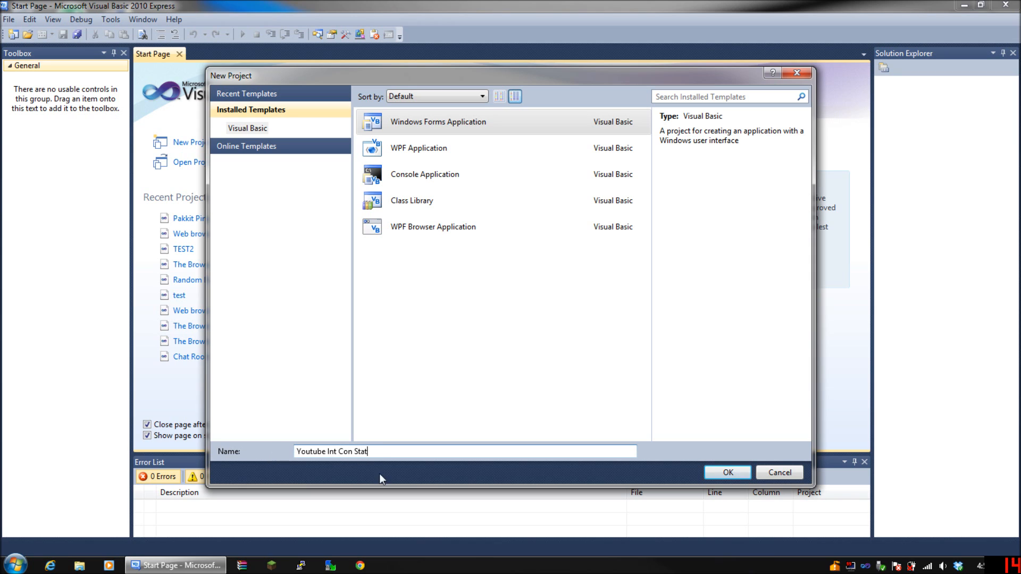
click(727, 472)
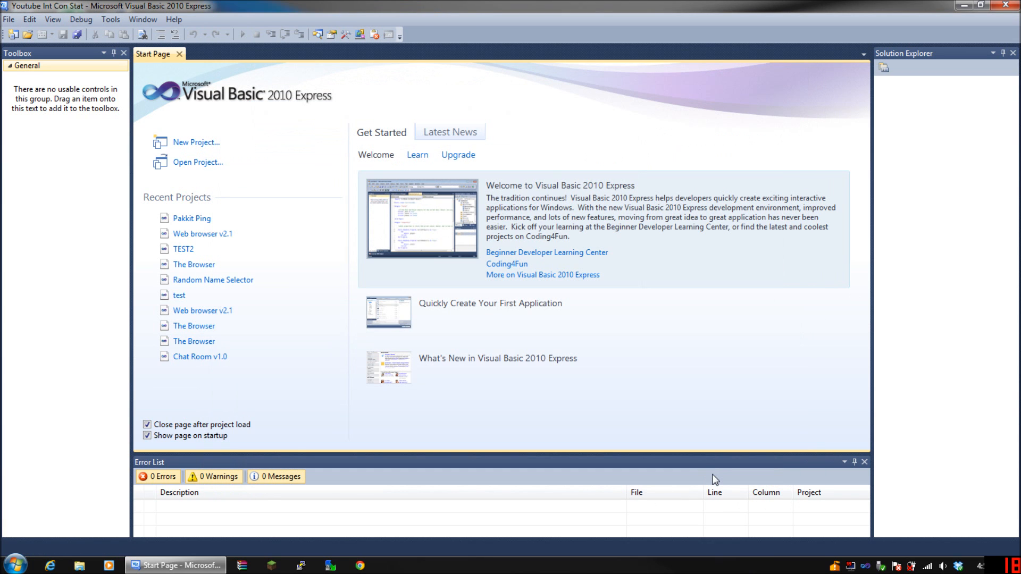
Place a label and a button on Form1, enlarge the label's font, and shorten the form
click(196, 141)
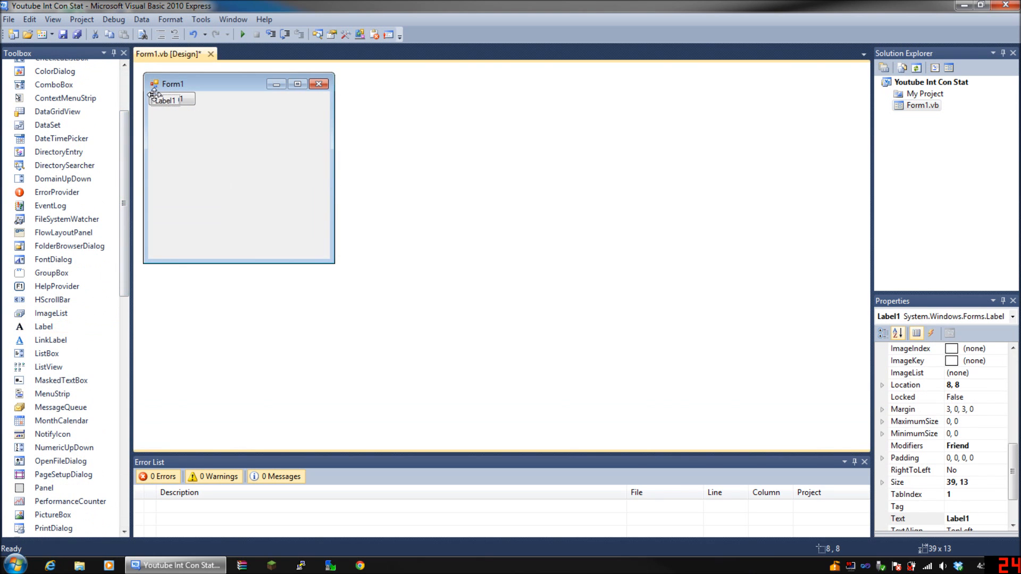
click(179, 106)
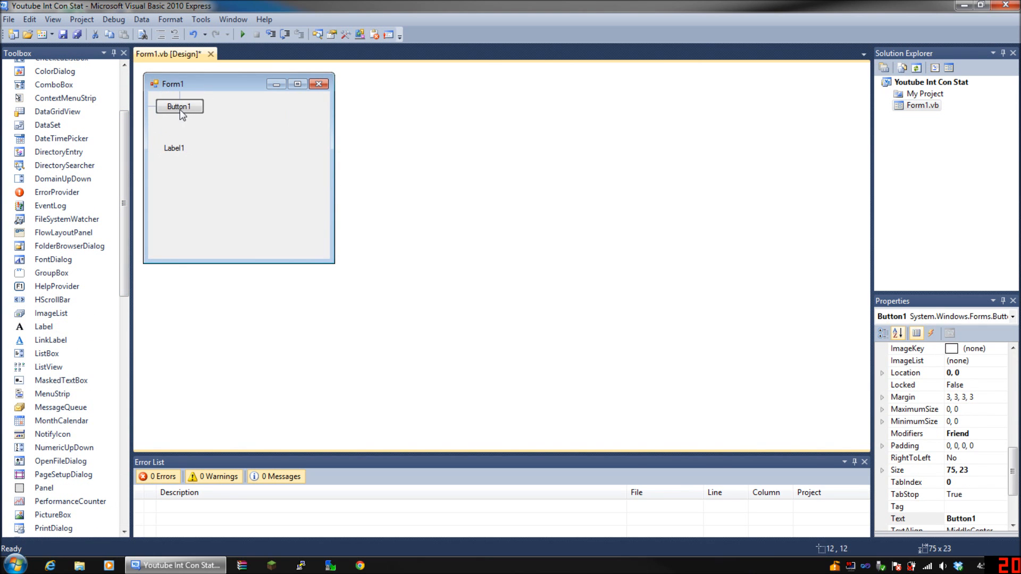
click(173, 133)
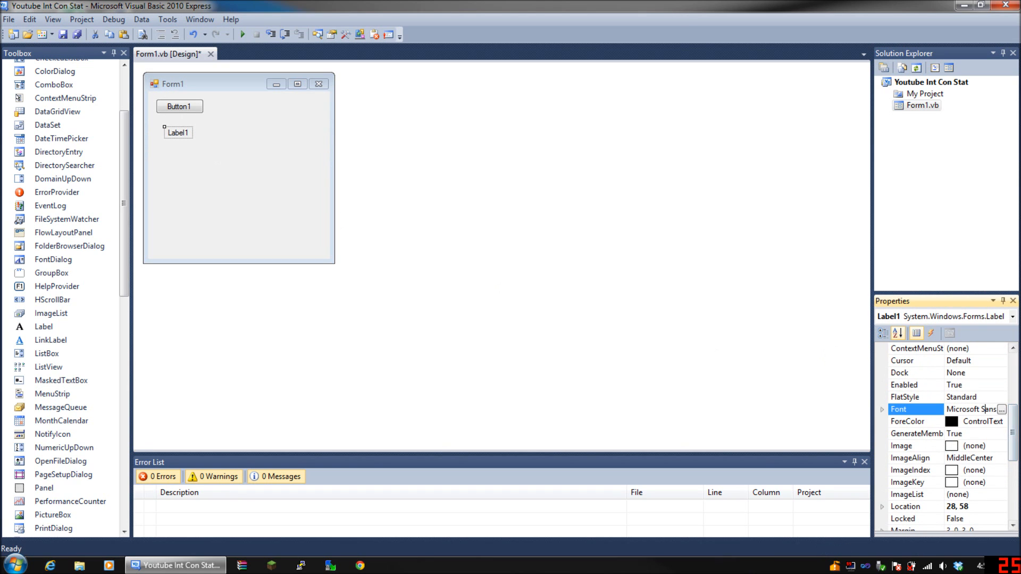
click(1003, 408)
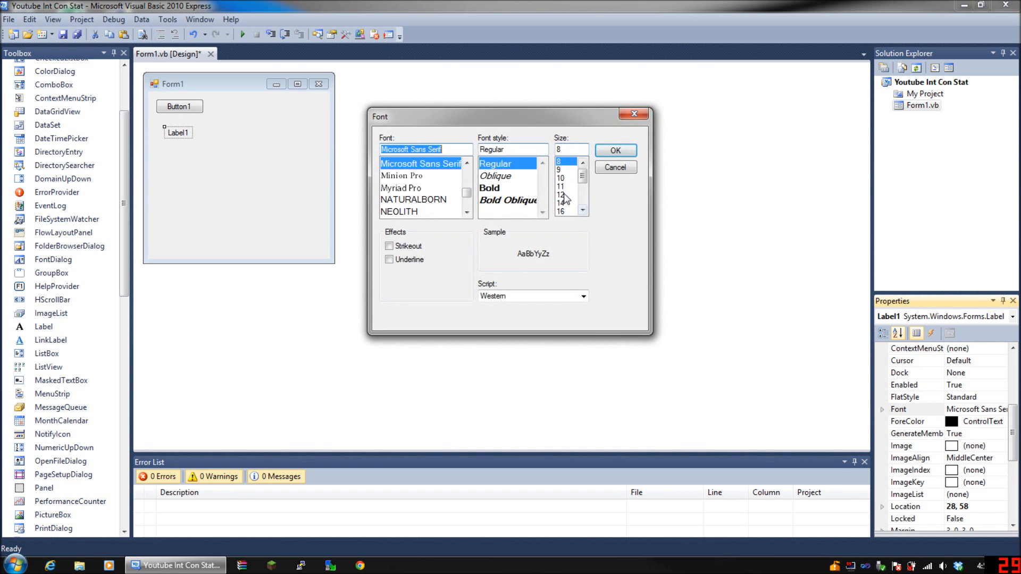
click(613, 167)
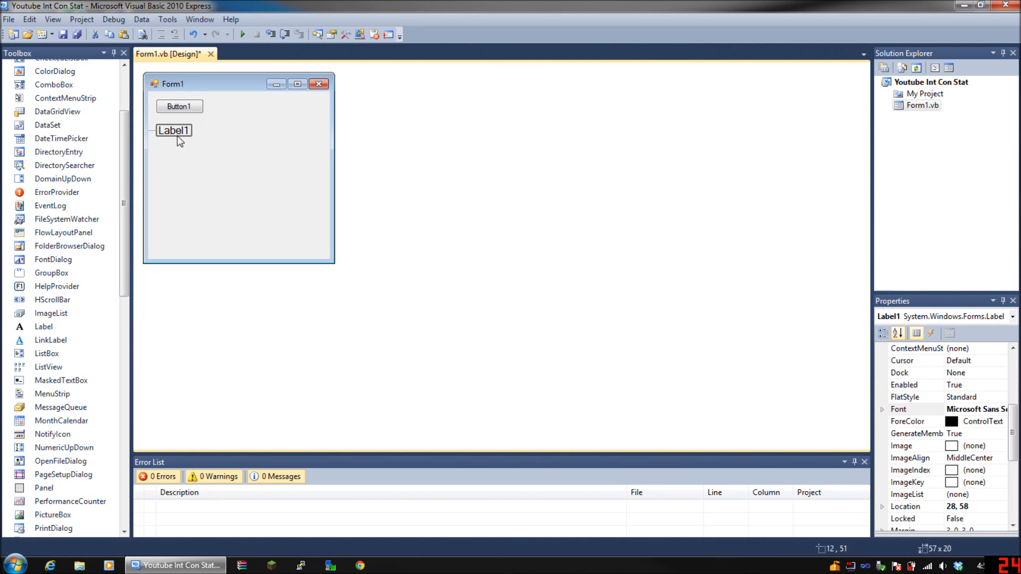
click(242, 196)
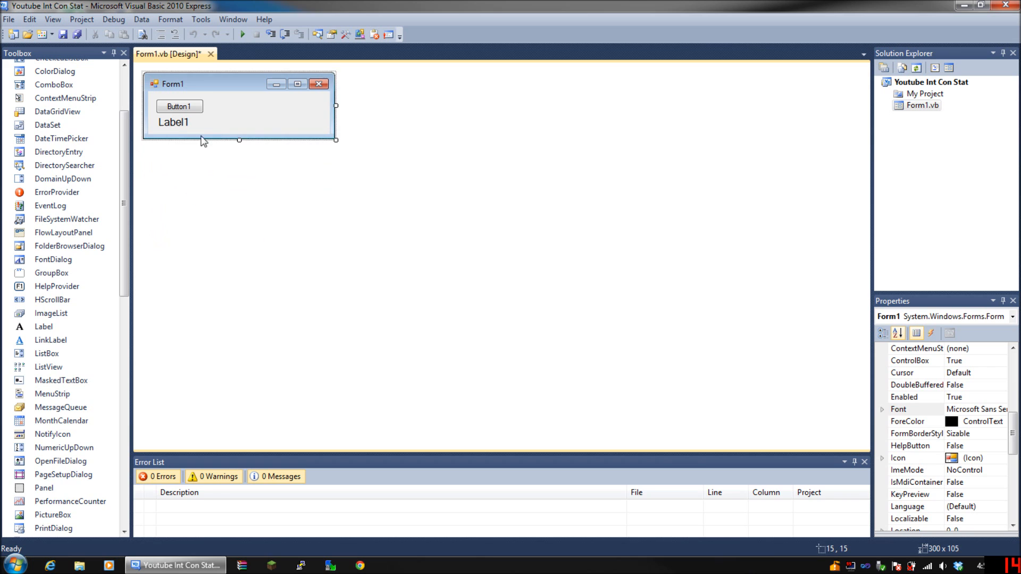
Set Label1's text to 'Internet Connection:' and Button1's caption to 'Find Status'
click(173, 123)
text(C)
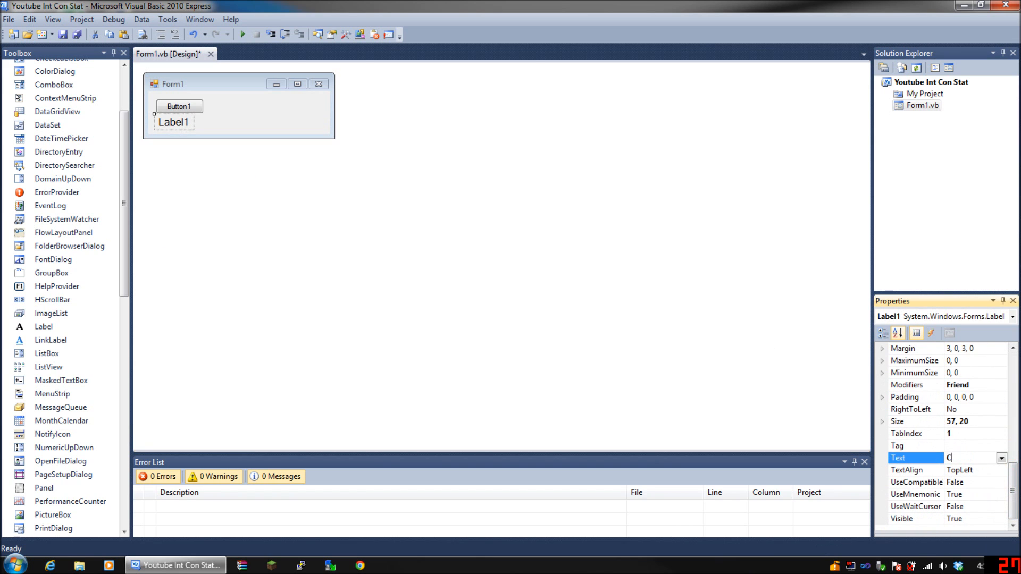
text(Internet Connection:)
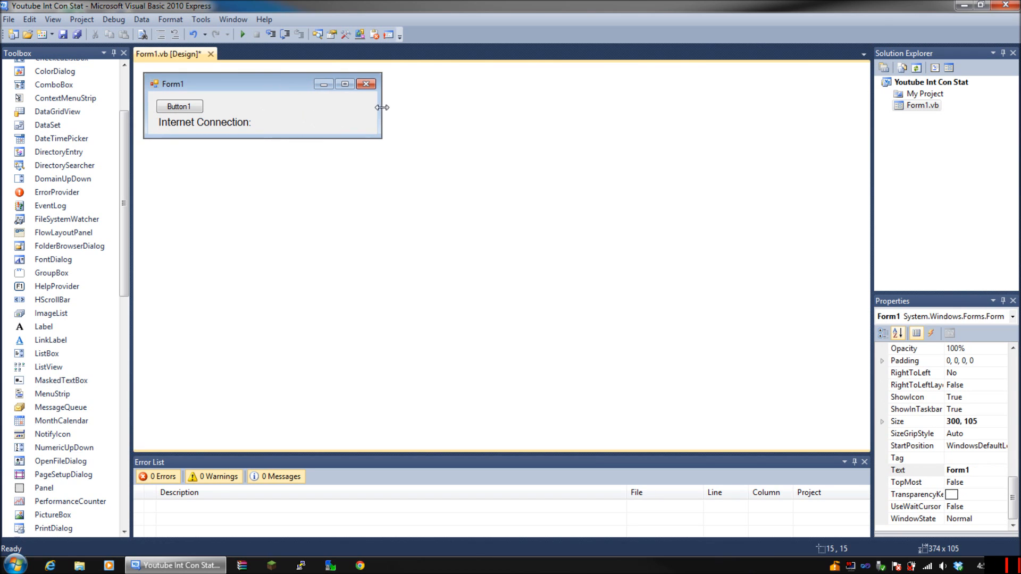
click(178, 107)
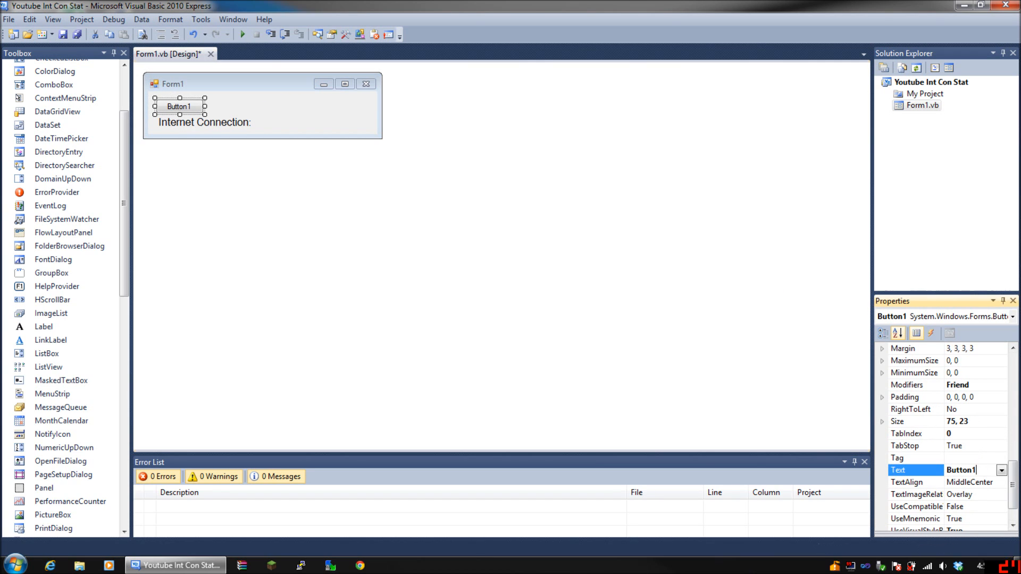
text(Find Status)
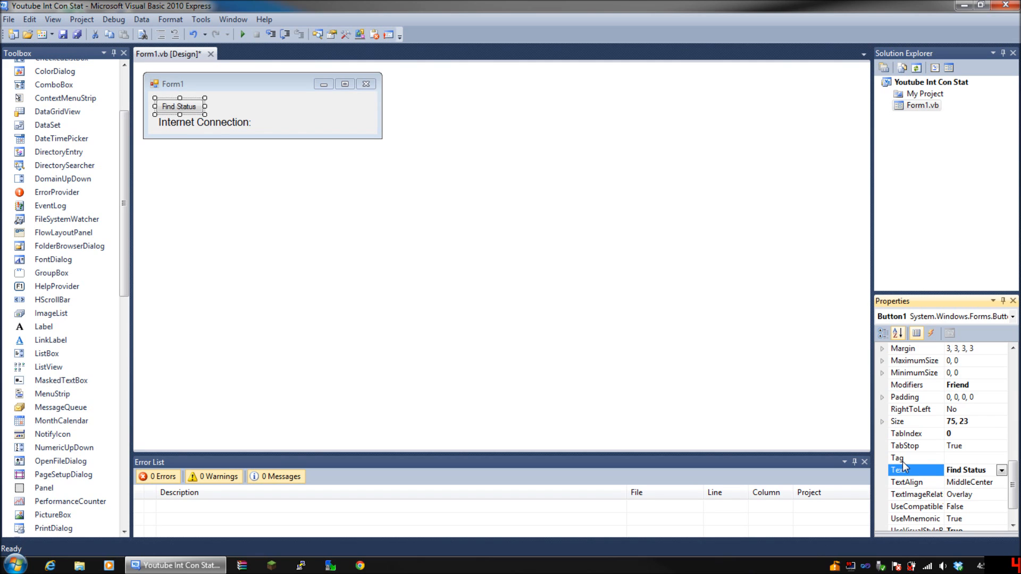
click(261, 117)
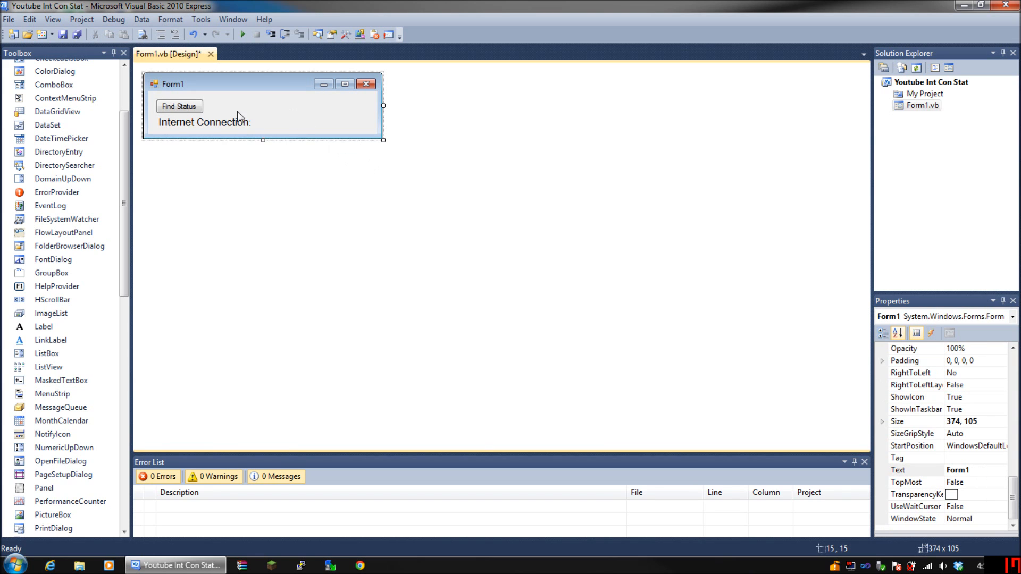
Add Button1's click handler and an empty 'Function InternetConnection() As Boolean' in Form1.vb
double_click(179, 106)
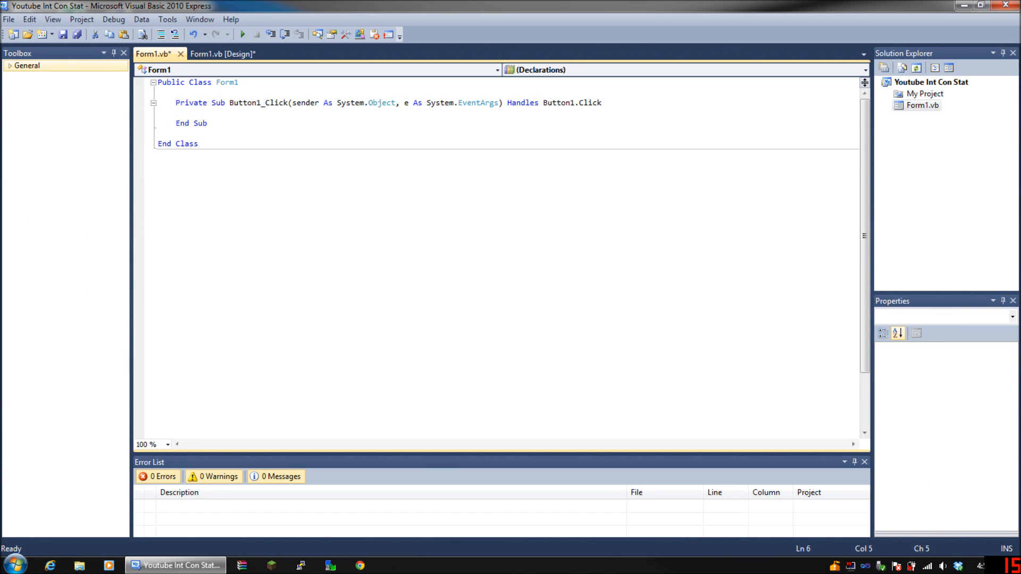
text(Function)
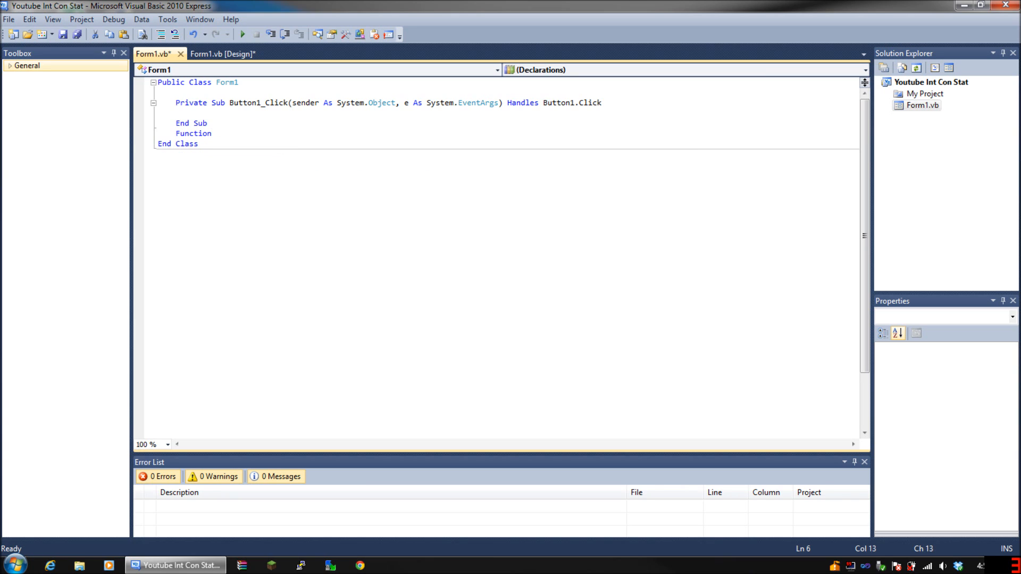
text(Internet)
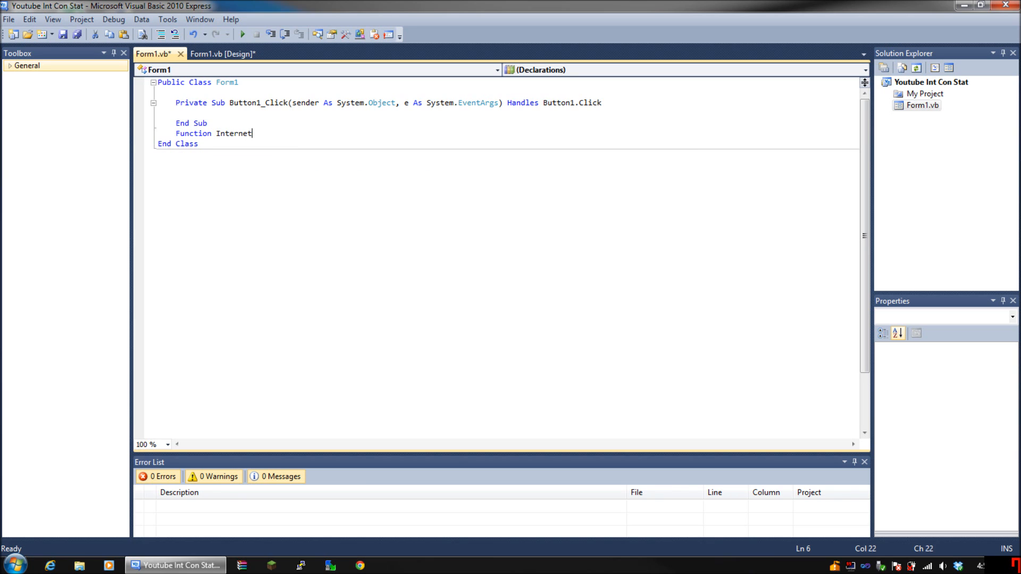
text(Connection)
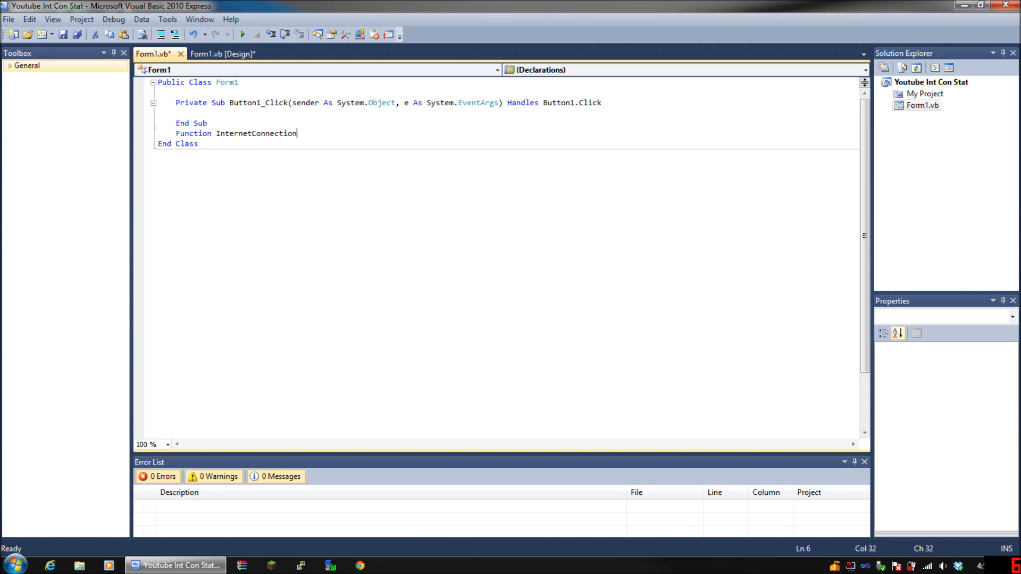
text(() As)
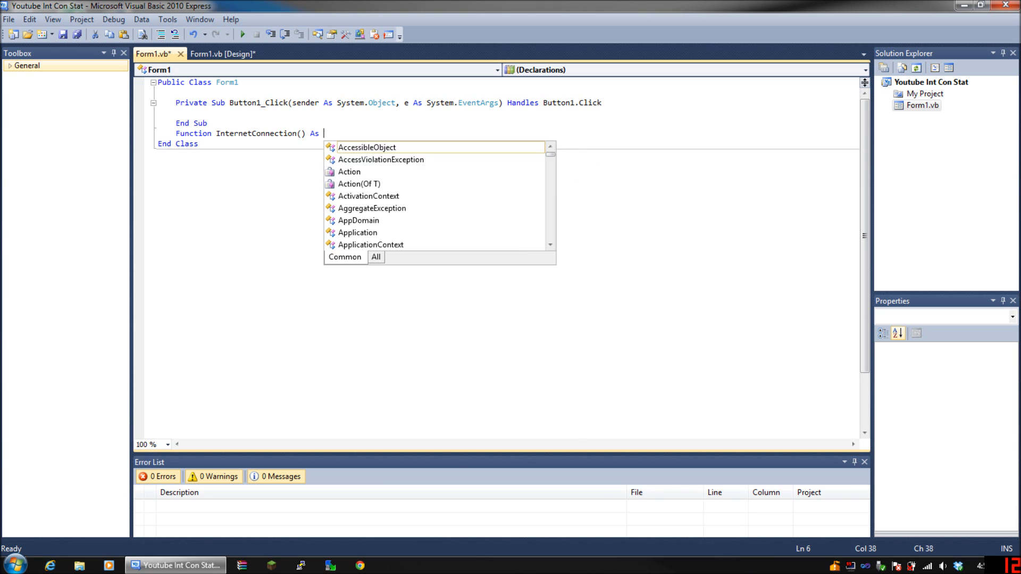
text(Boolean)
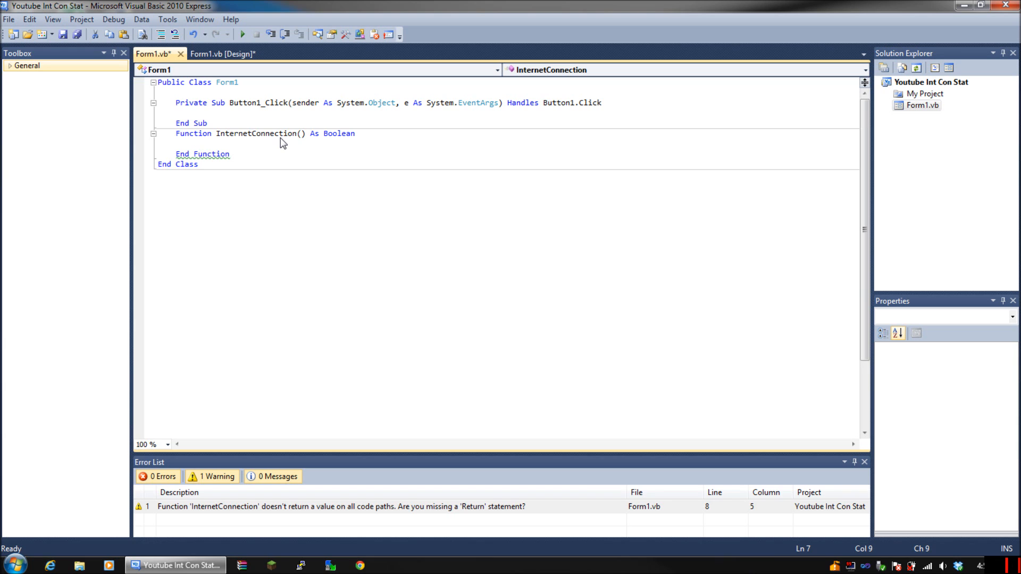
Make InternetConnection return My.Computer.Network.Ping("74.125.224.64")
text(Returtn)
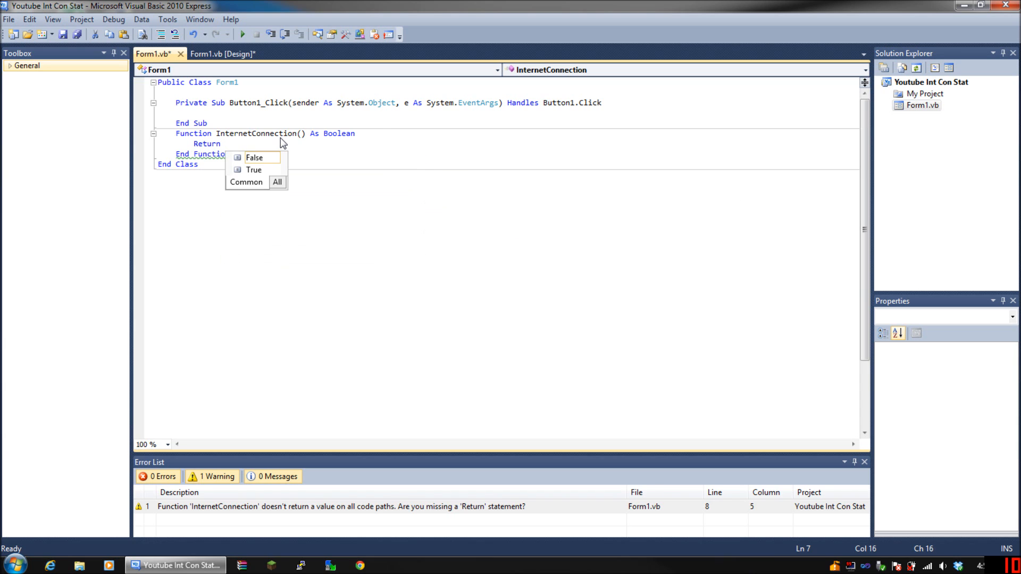
text(My.Computer.Network.Ping)
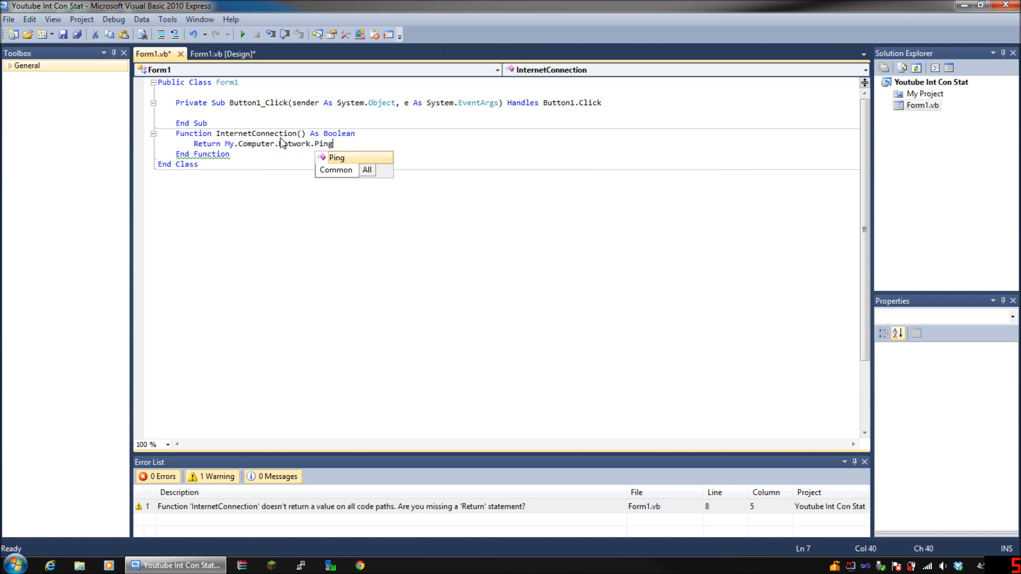
text(()
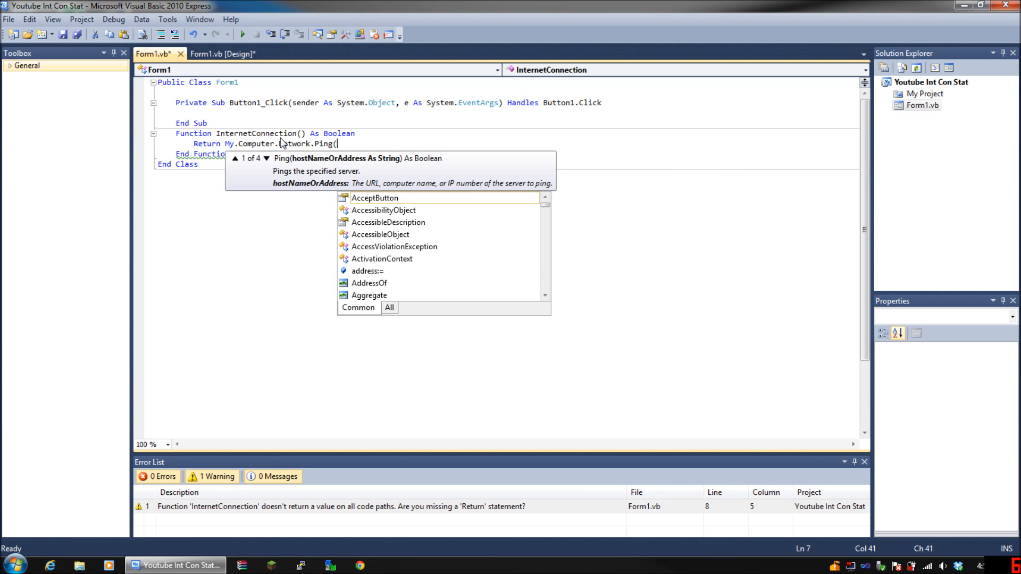
text(""))
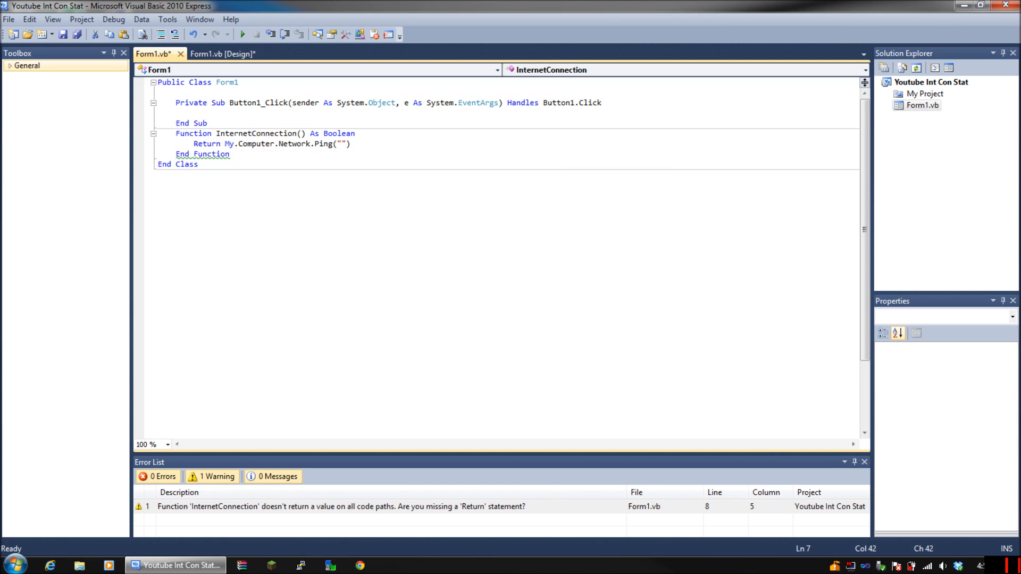
text(74)
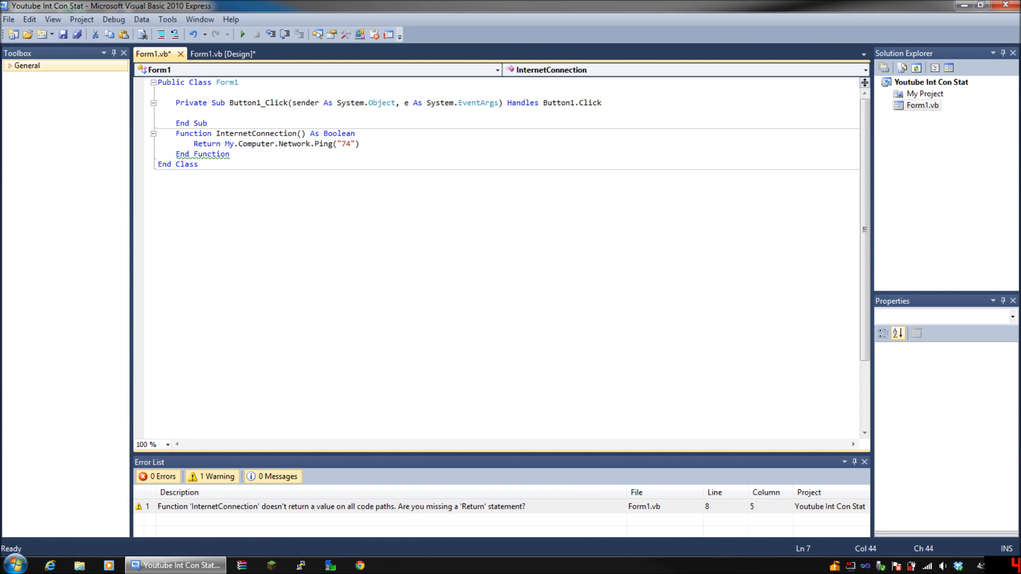
text(.)
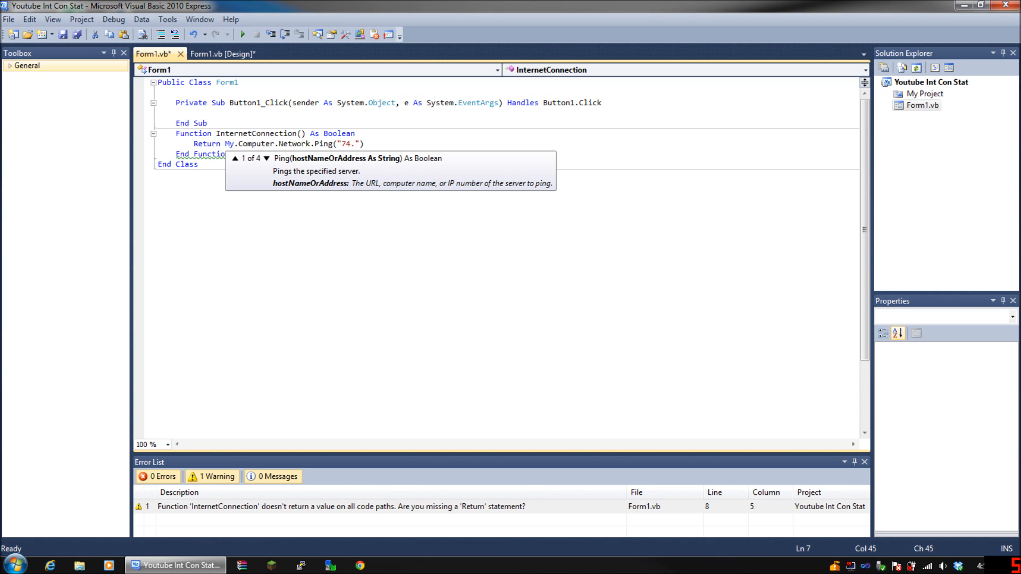
text(125.)
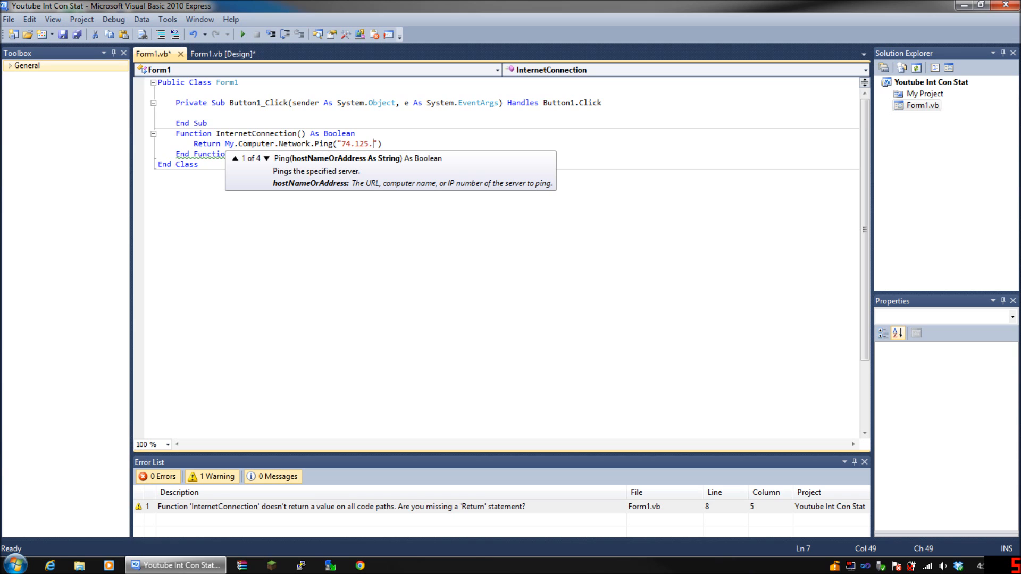
text(22)
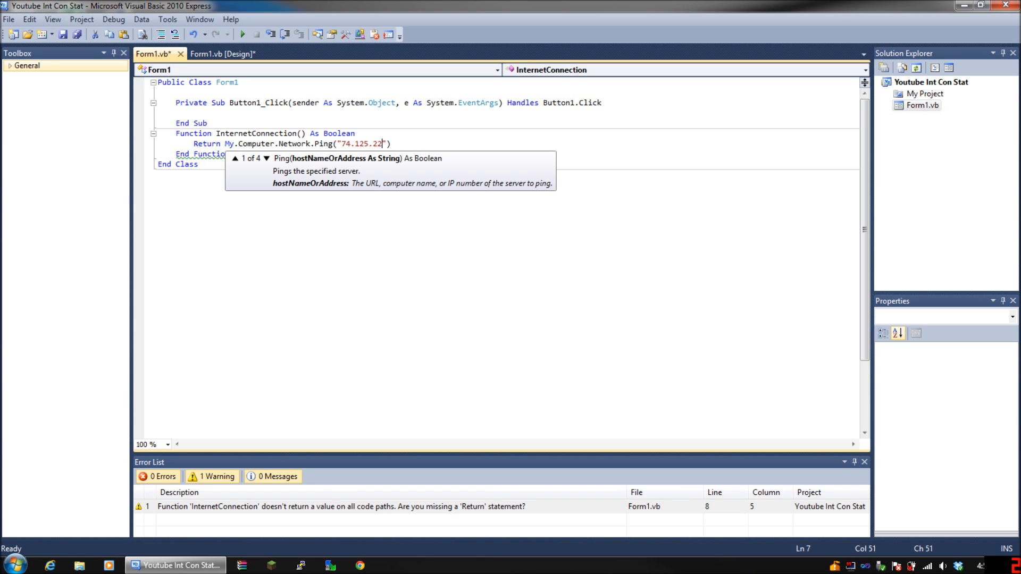
text(4.64)
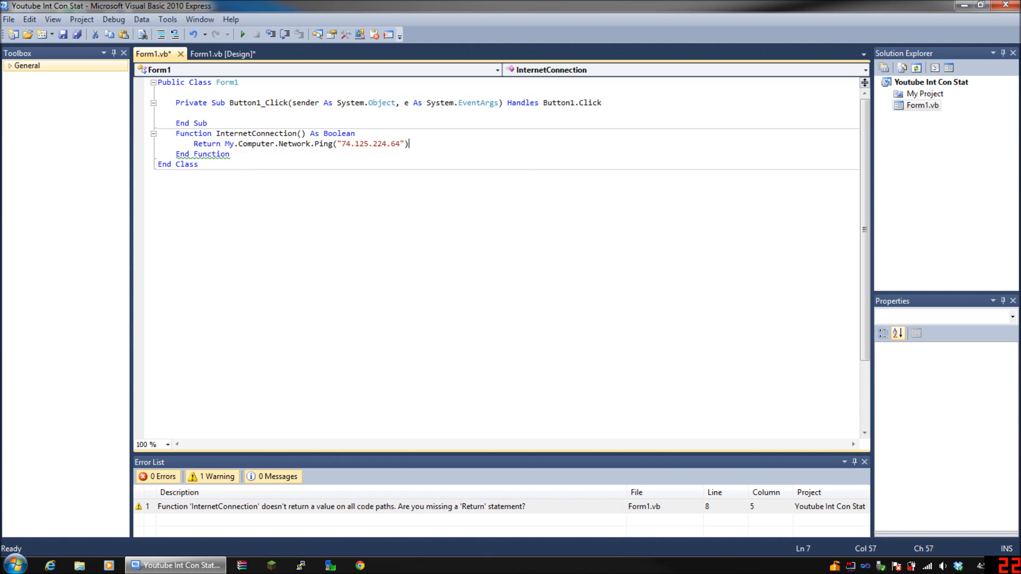
Write 'If InternetConnection() = True Then Label1.Text = "Internet Connection: "' in Button1_Click
click(195, 112)
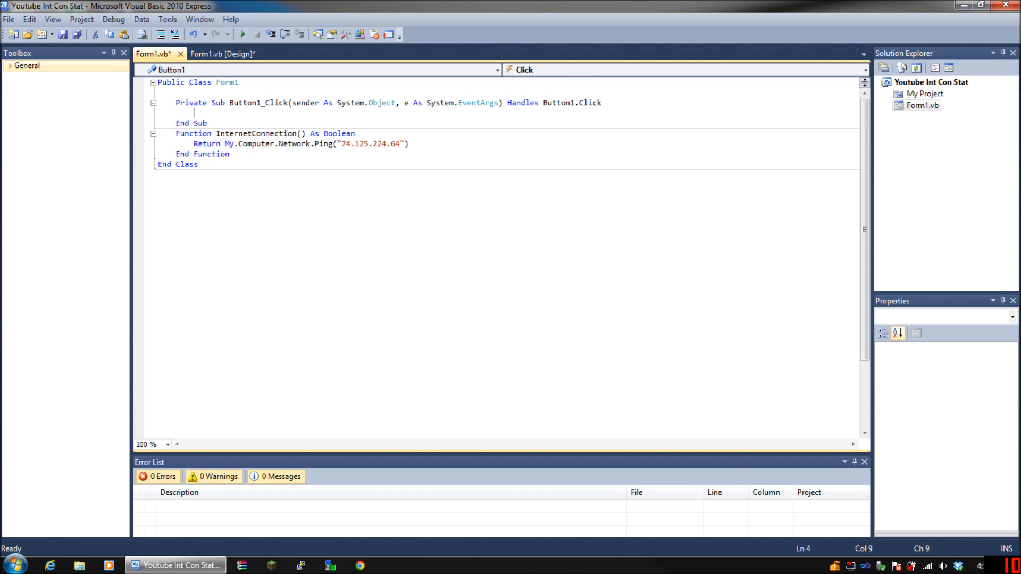
text(If Internew)
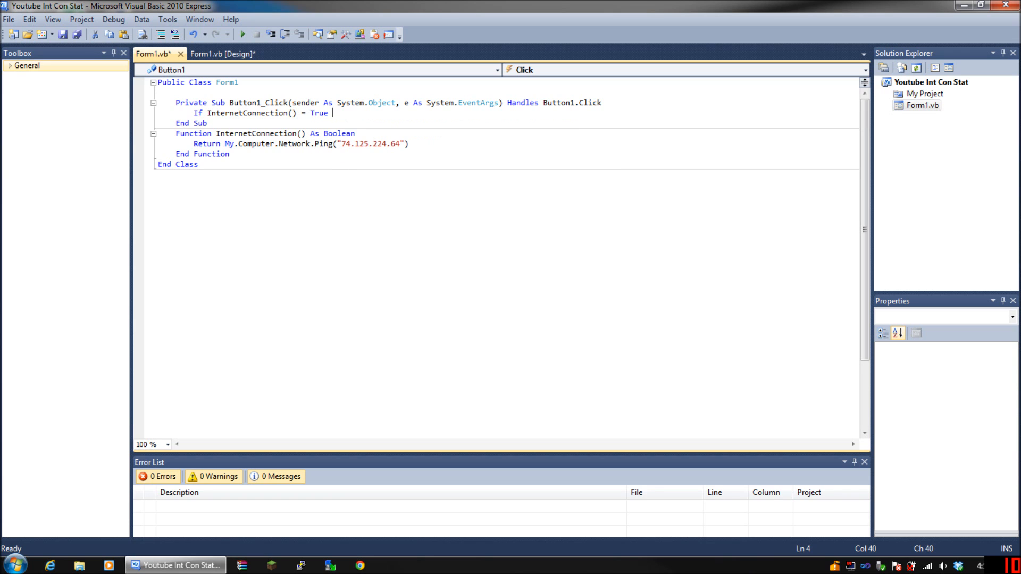
text(Then)
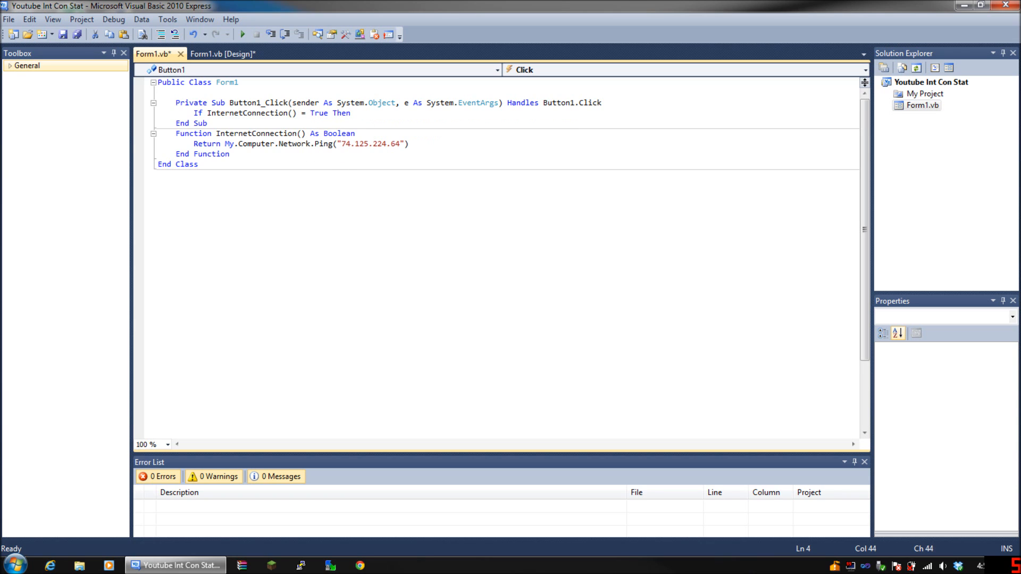
text(Label1)
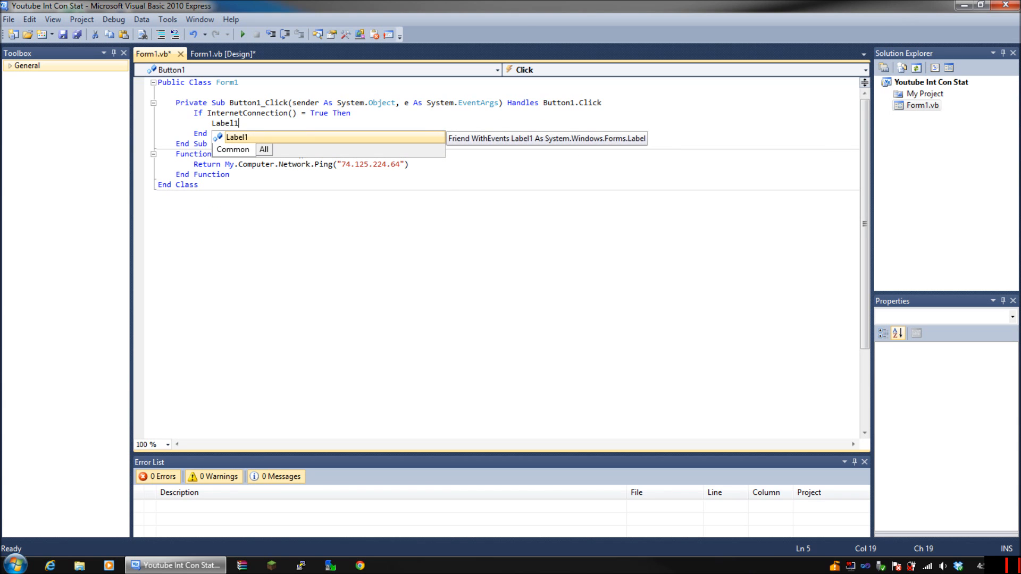
text(.Text)
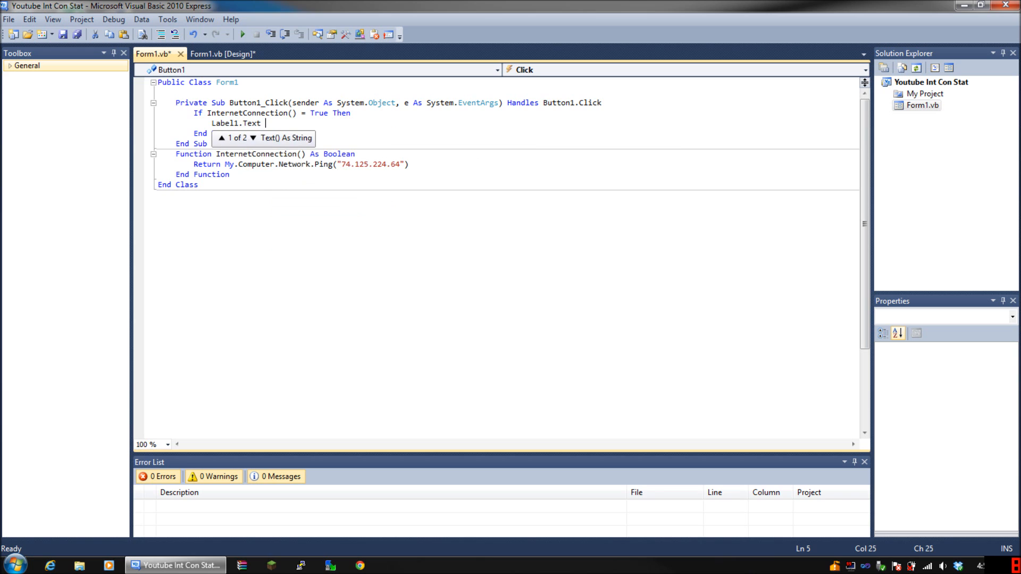
text(= ")
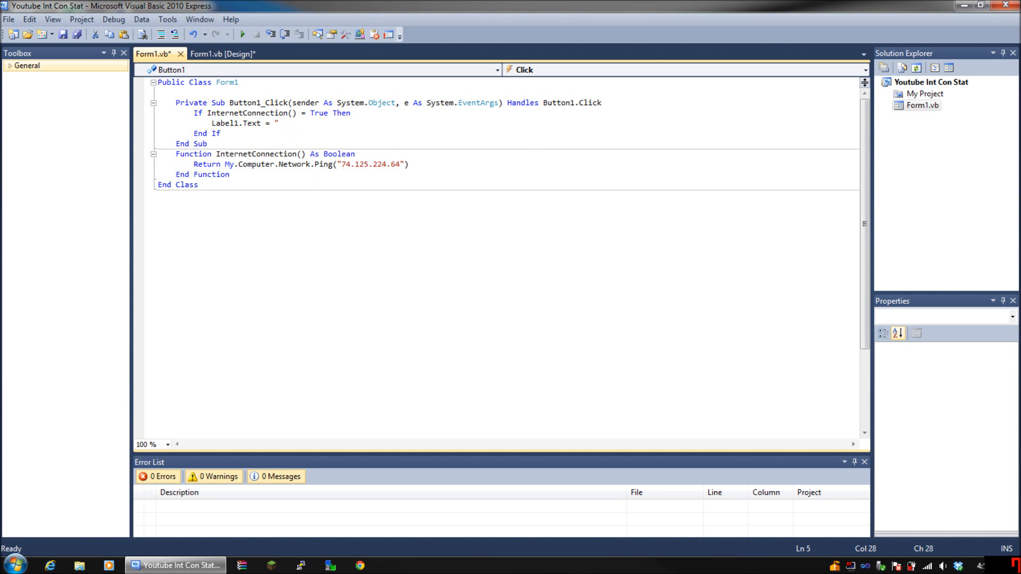
text(InternetCo)
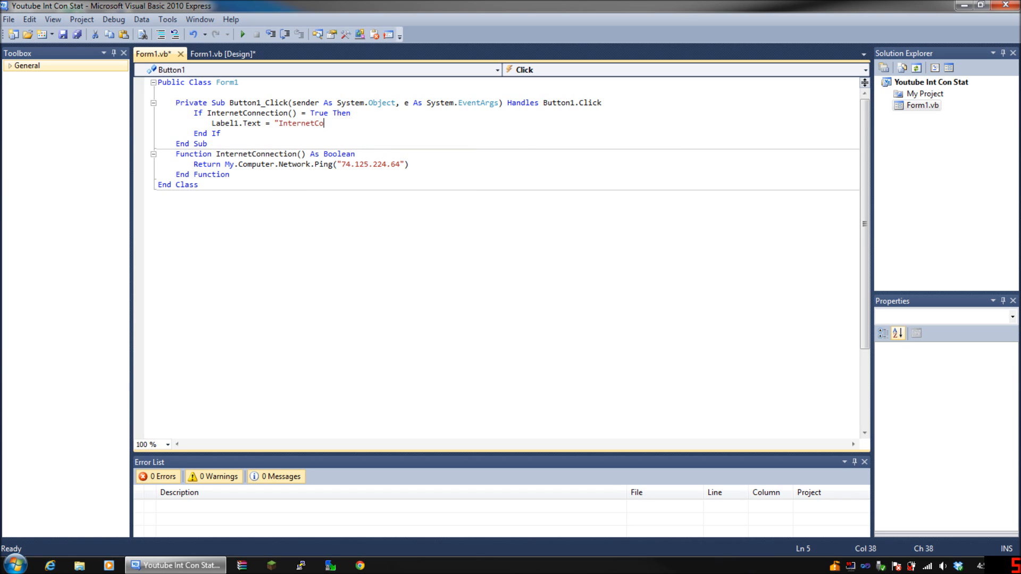
text(nnection)
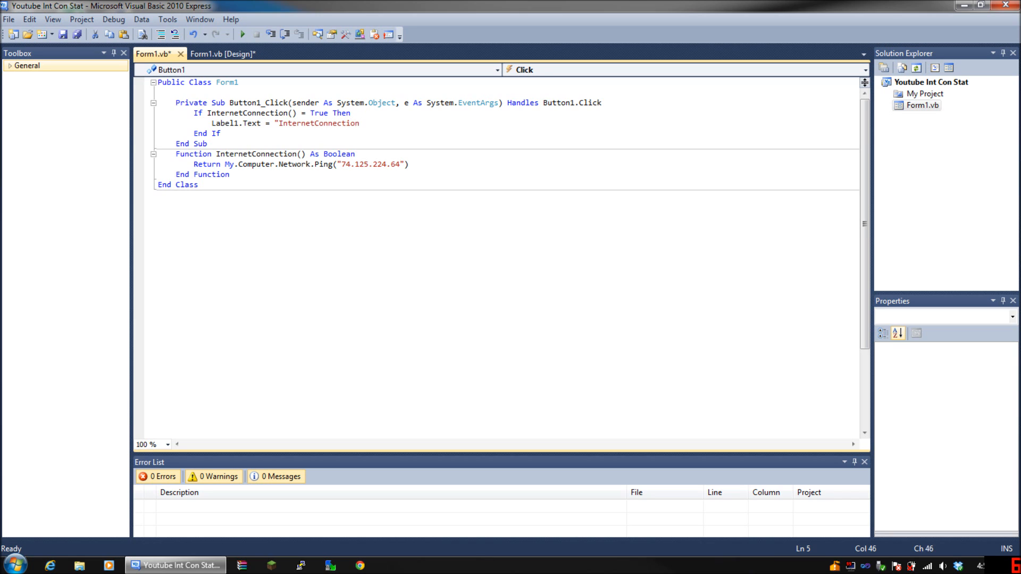
text(:)
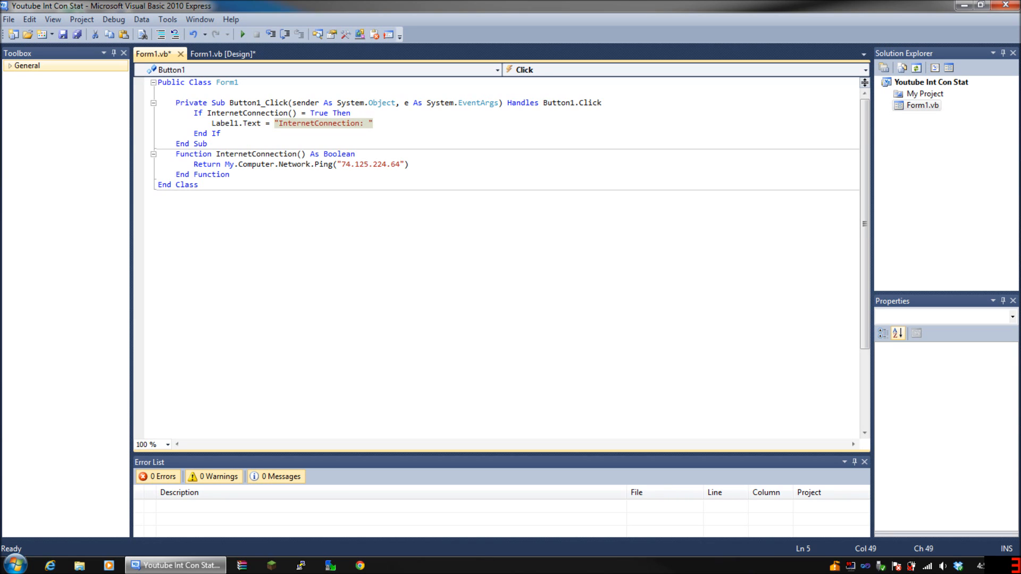
click(315, 124)
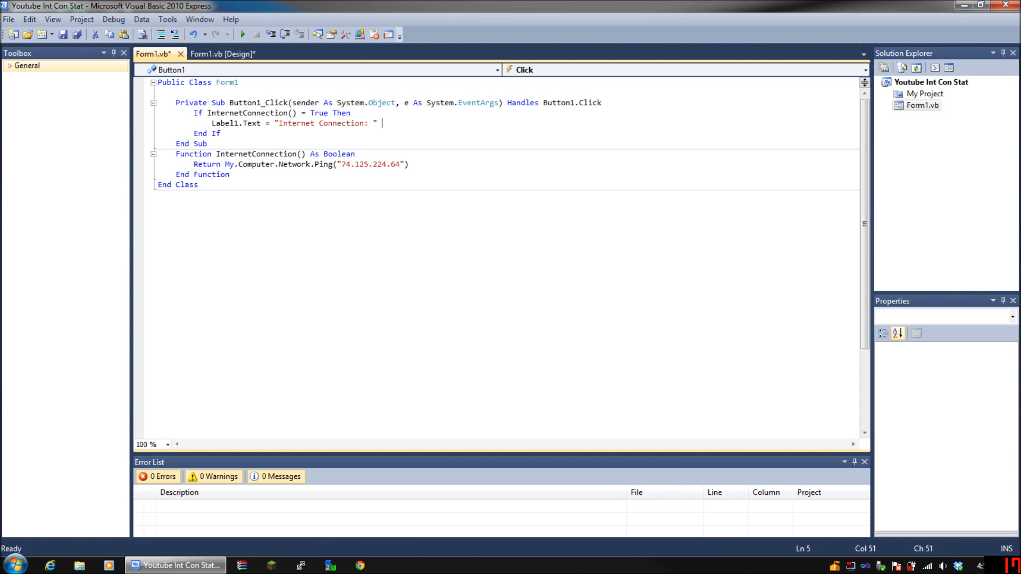
Append '& "Connected!"' to complete the Label1.Text assignment
text(& ")
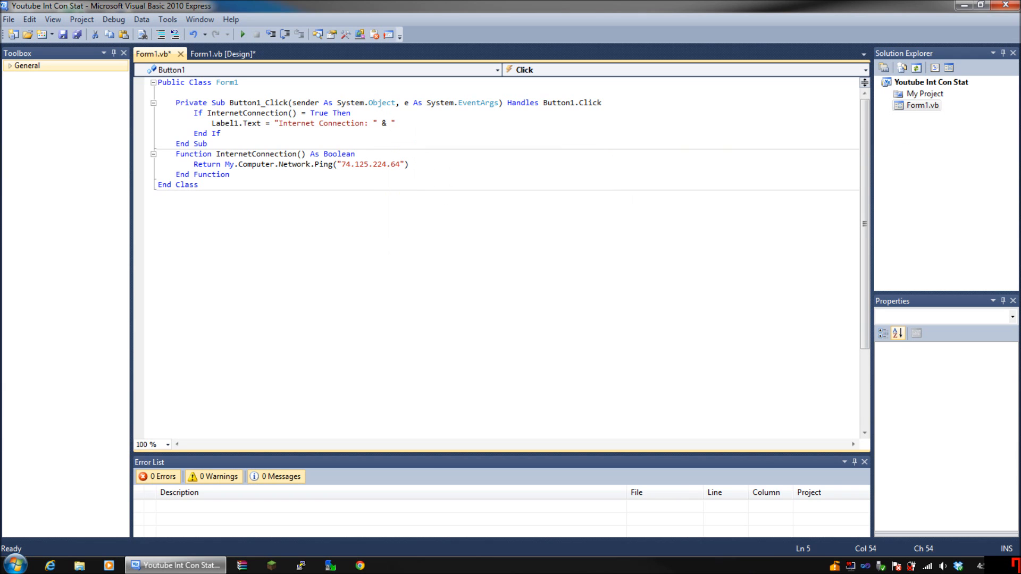
text(Connected)
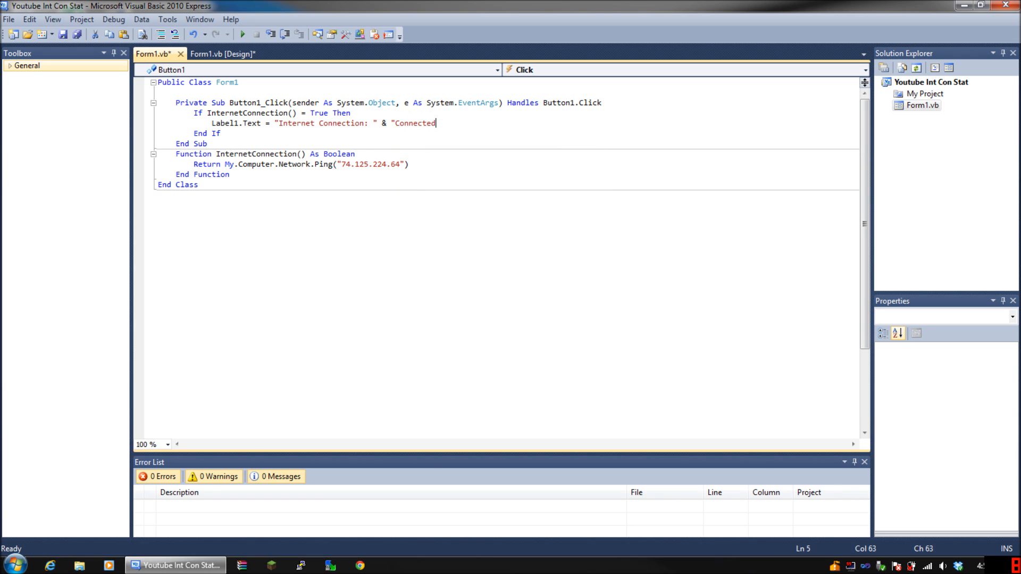
text(!)
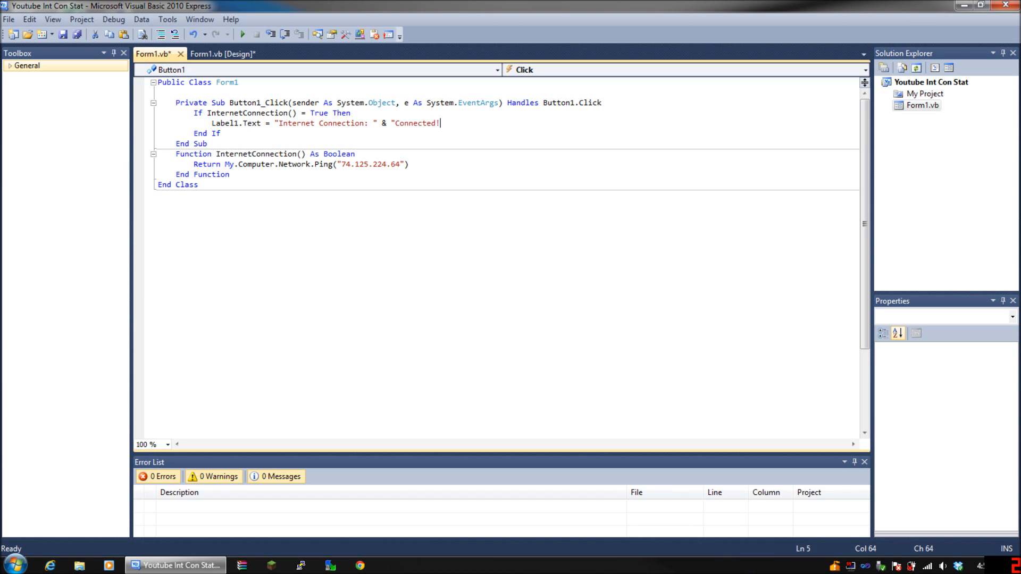
text(")
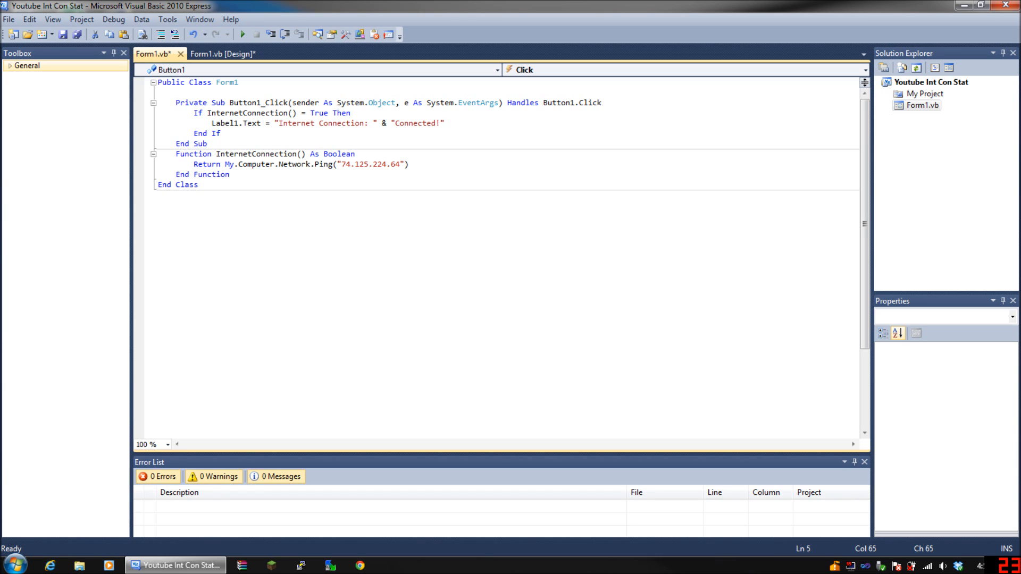
Add an 'ElseIf InternetConnection() = False Then' line to the handler
text(es)
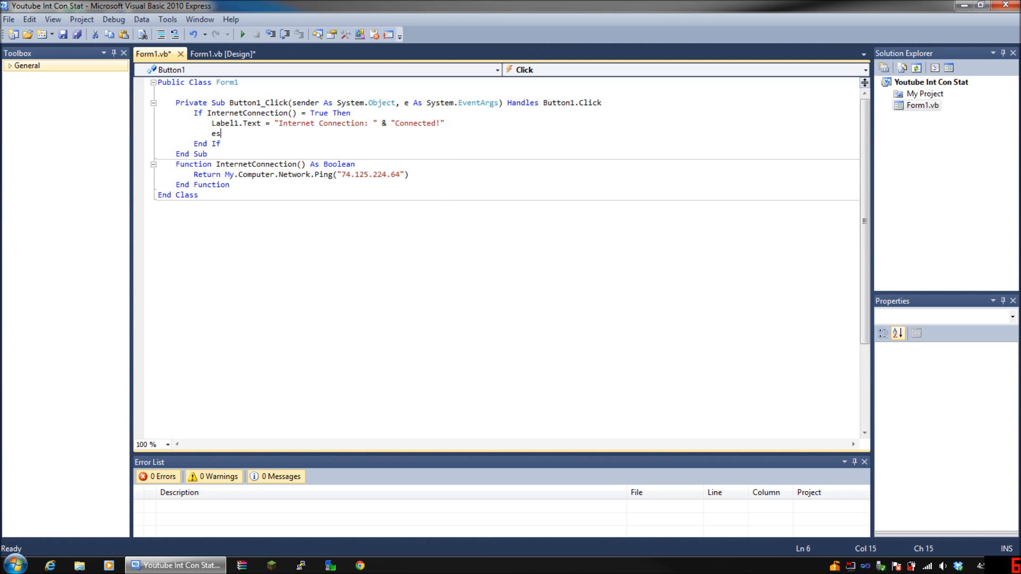
text(lsei)
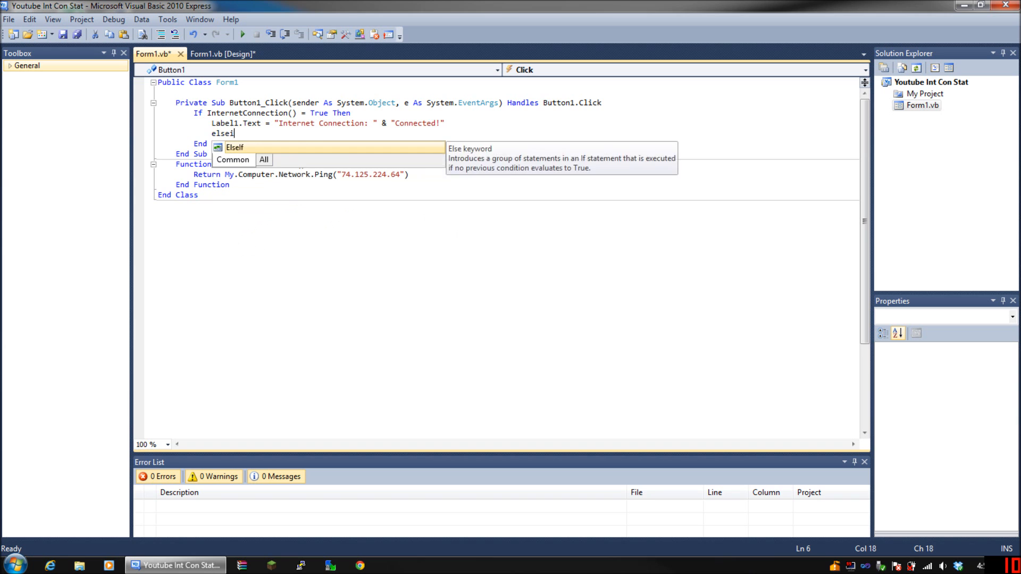
text(f)
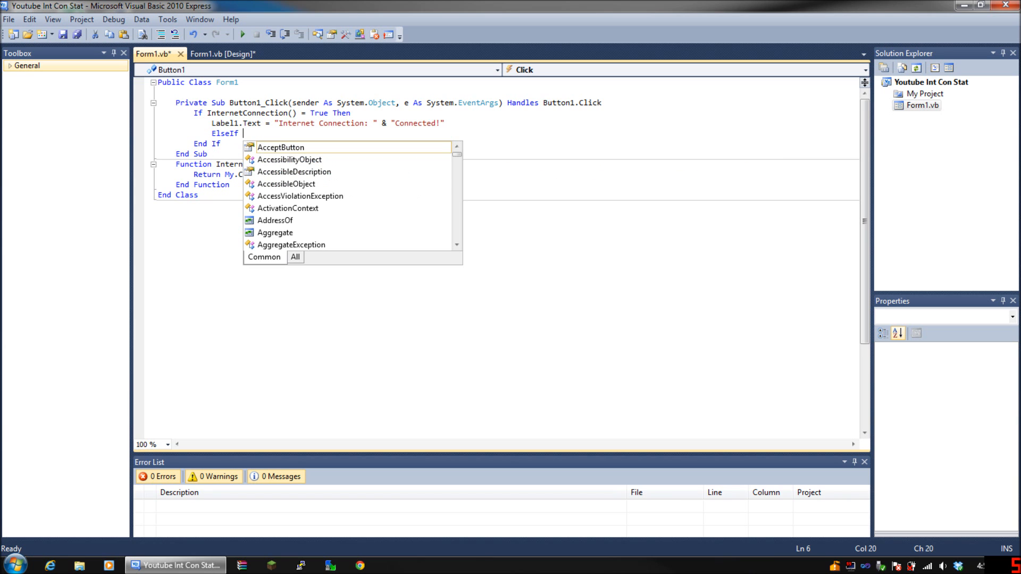
text(La)
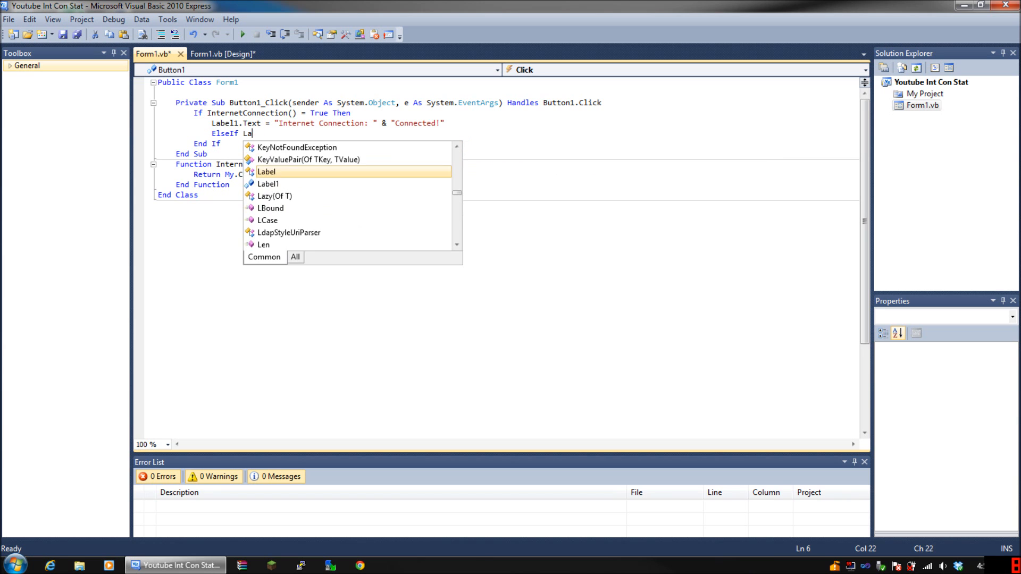
text(InternetConnection()
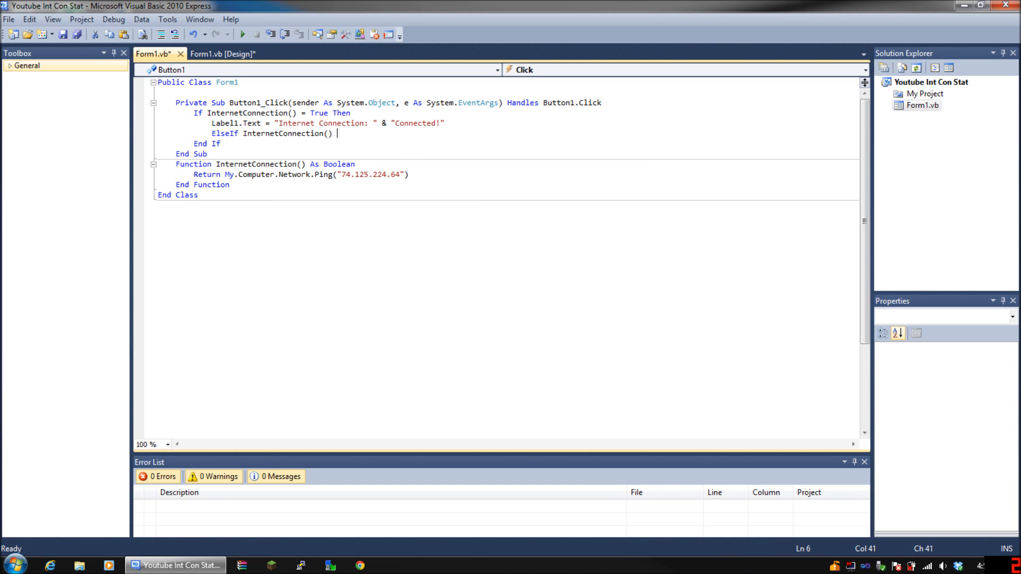
text(= false then)
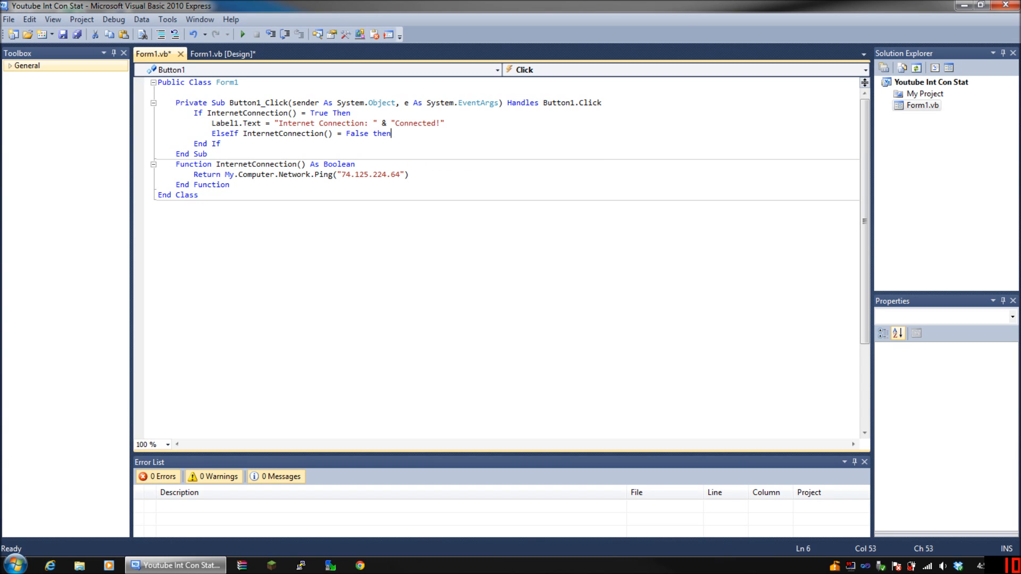
key(enter)
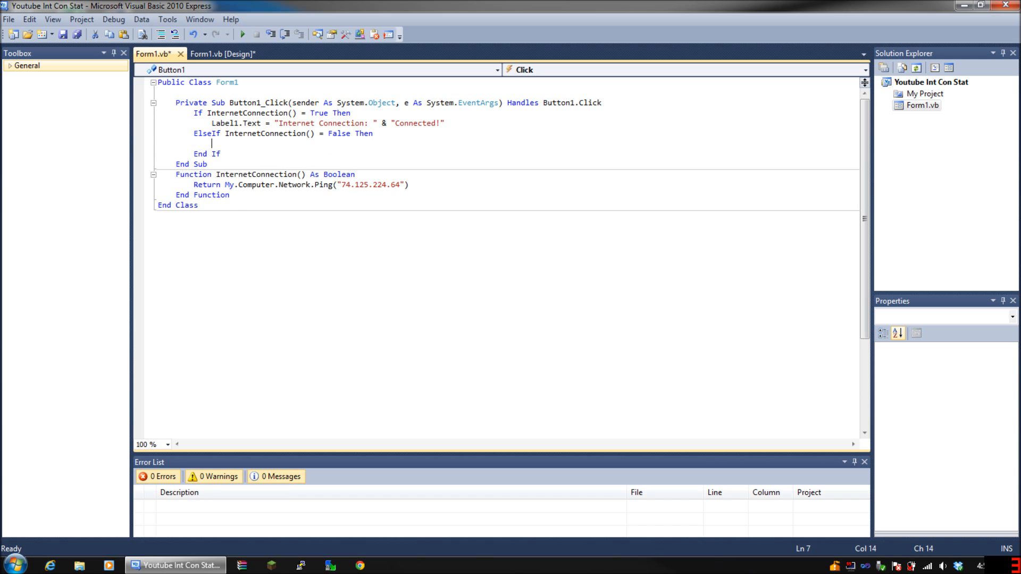
Set Label1.Text to "Internet Connection: " & "Not Connected!" inside the ElseIf branch
text(label1.tet)
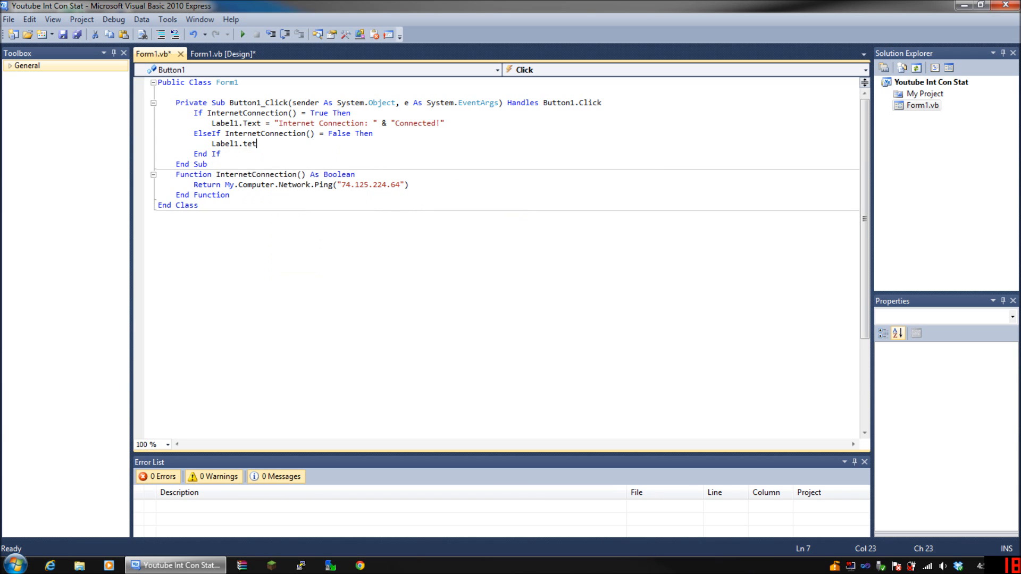
text(x)
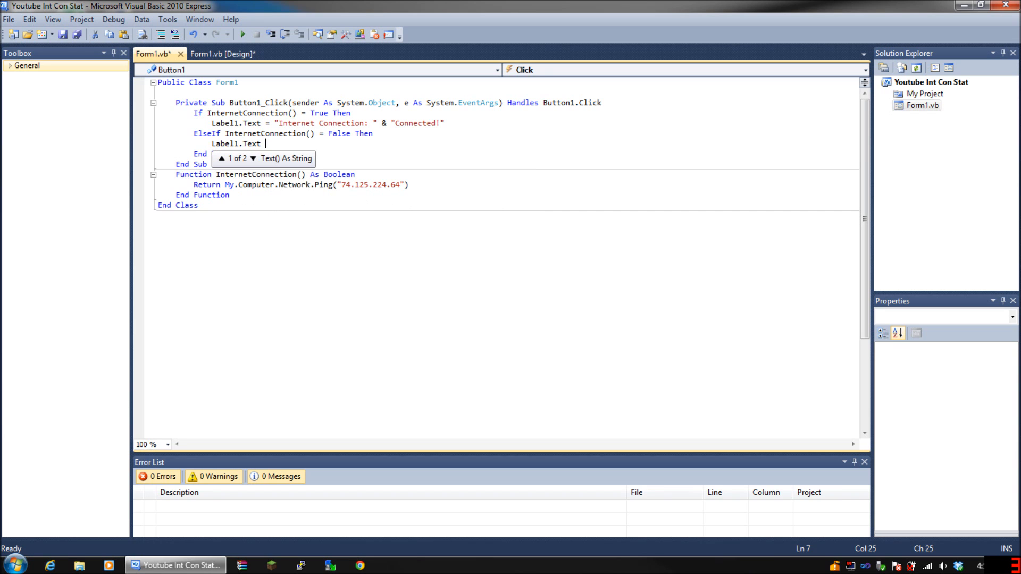
text(=)
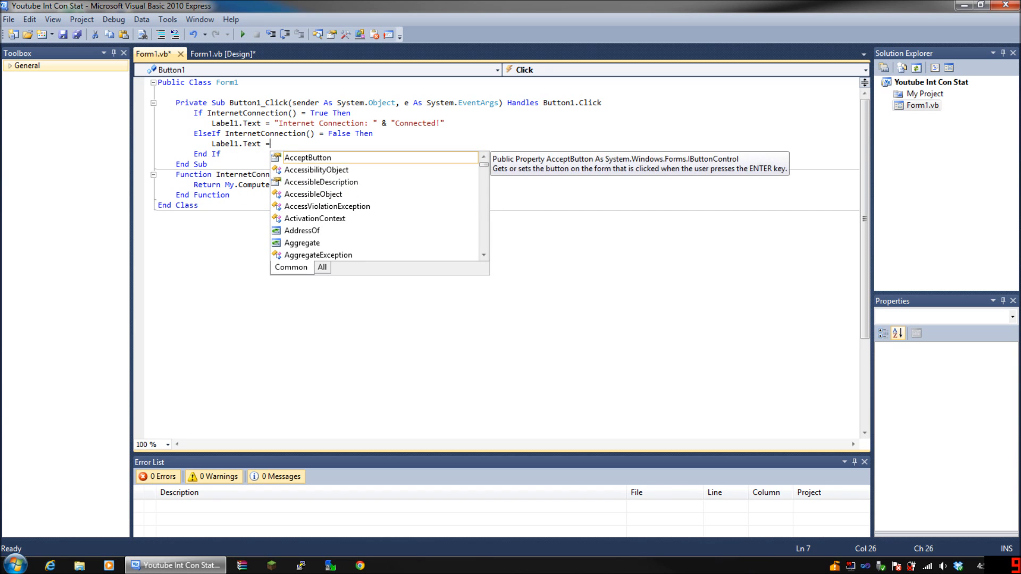
text(In)
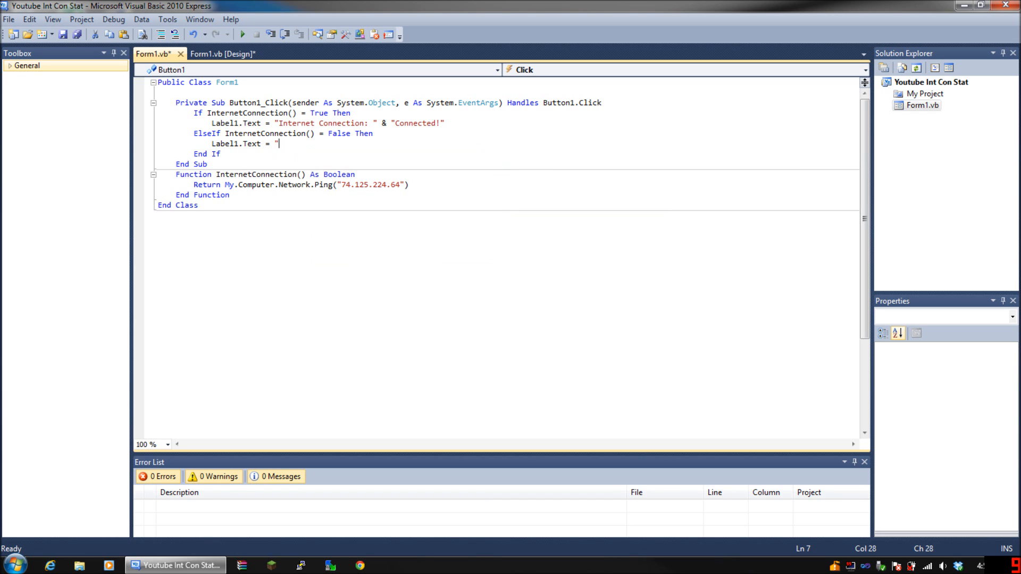
text(Internet)
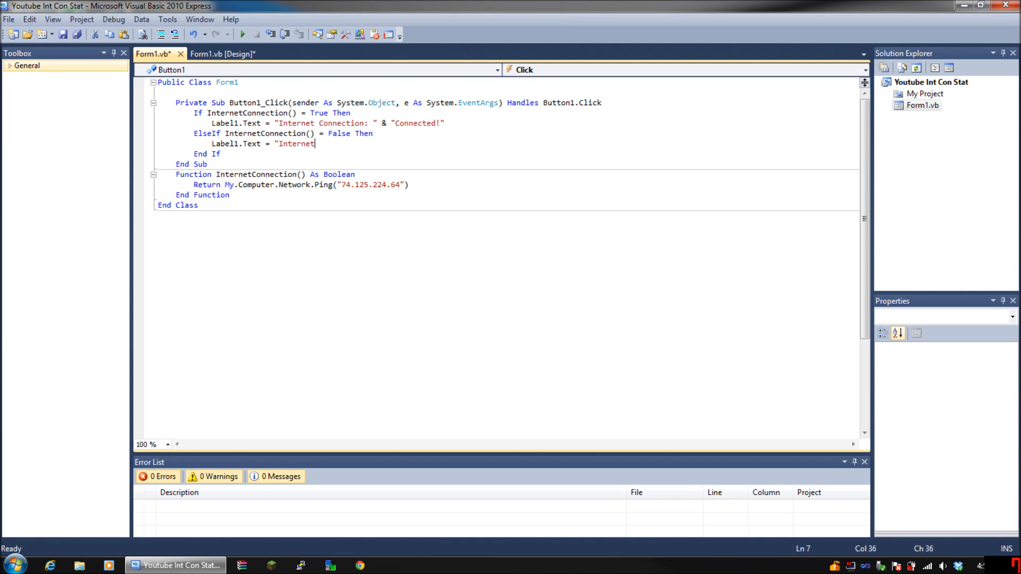
text(Conne)
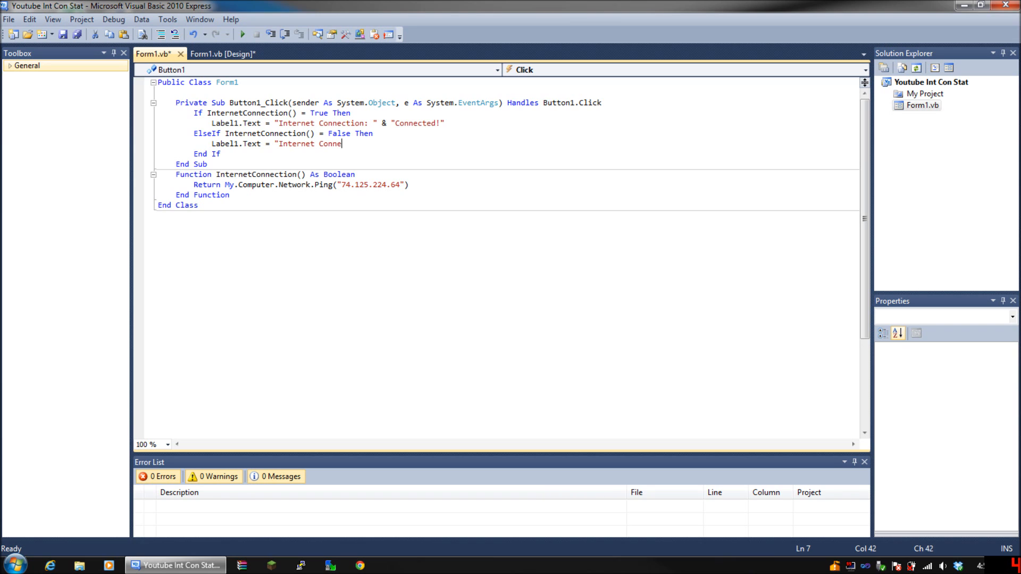
text(ction:)
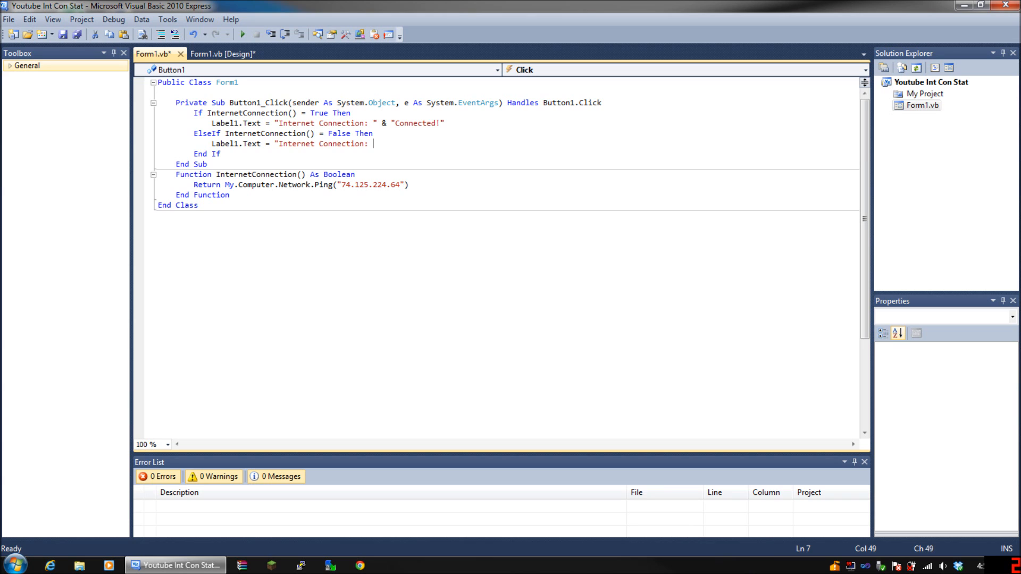
text(&)
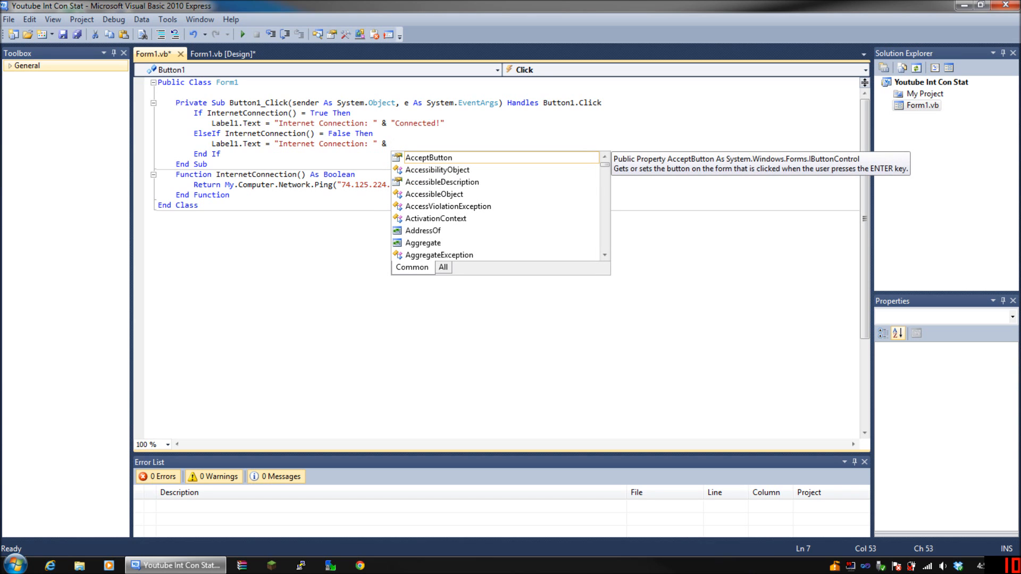
text(Not)
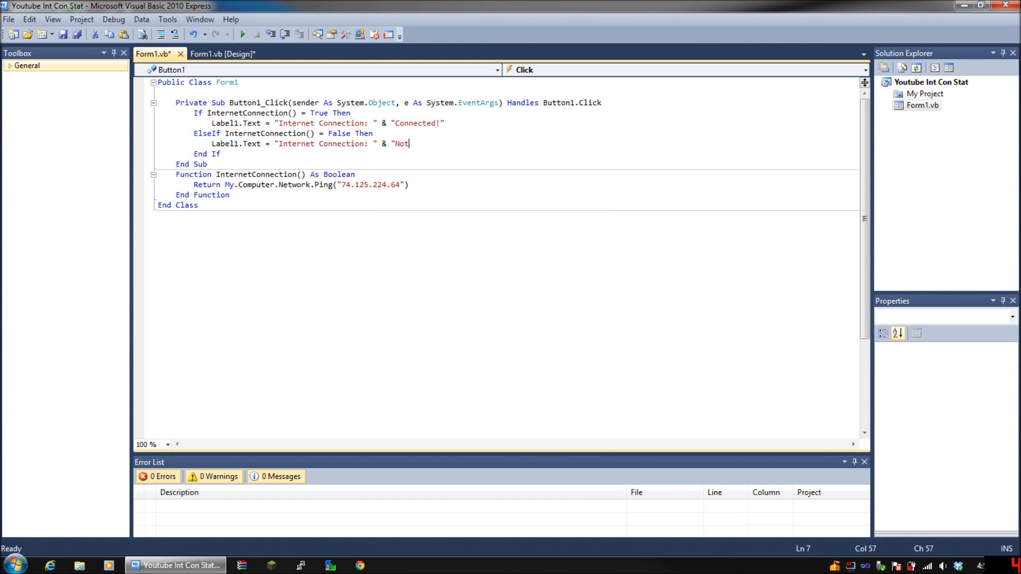
text(Connected)
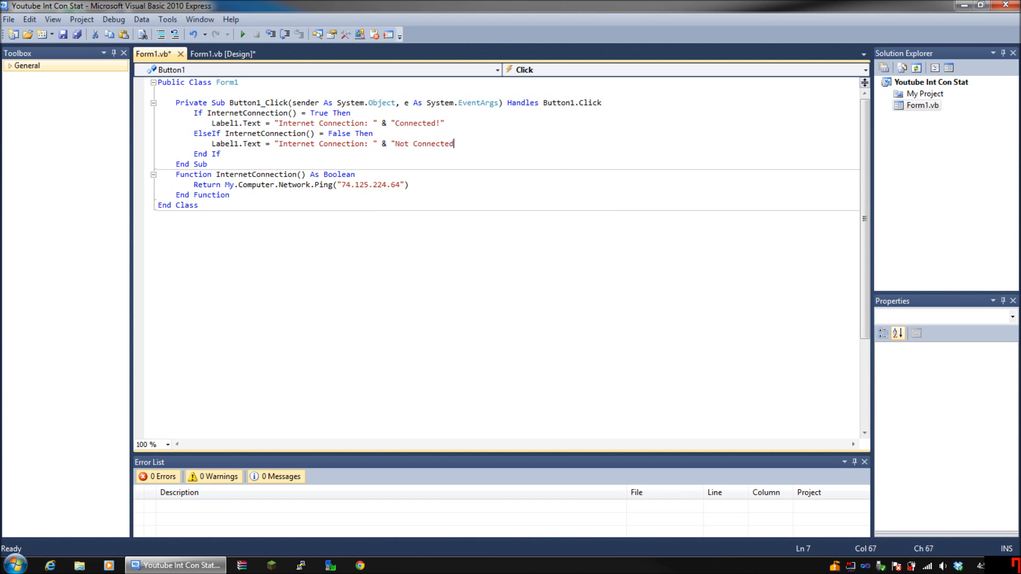
text(!")
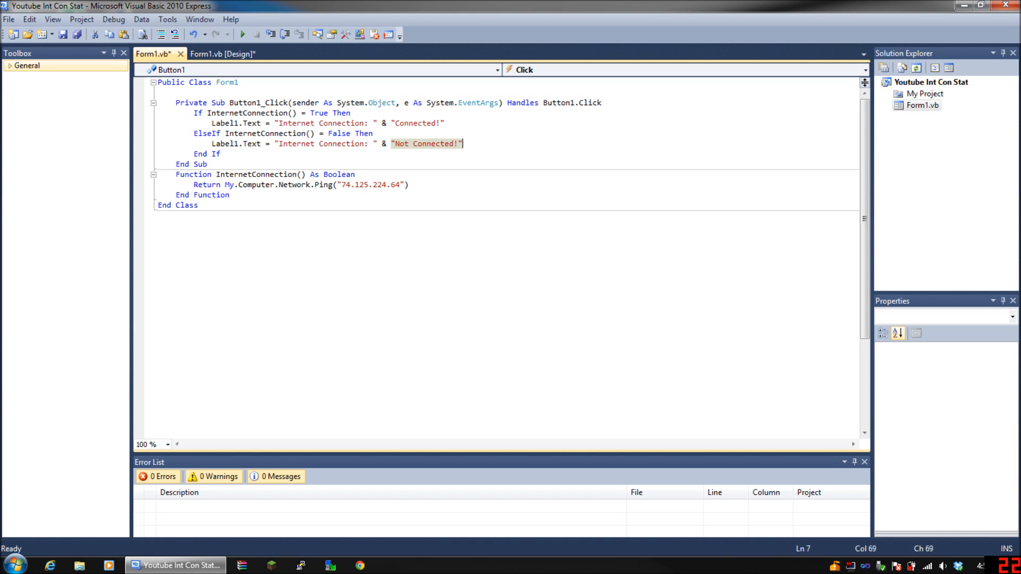
click(210, 112)
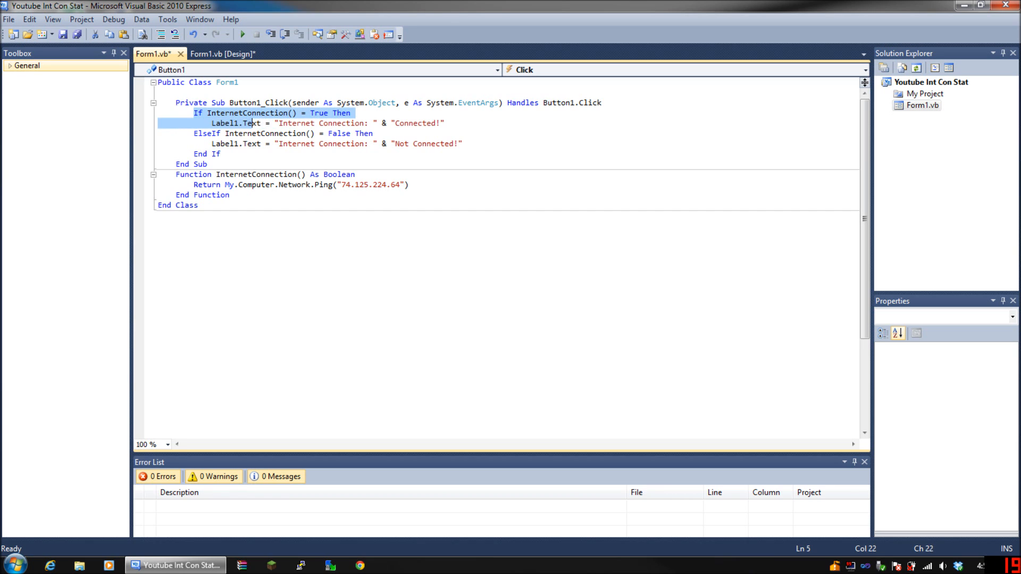
click(423, 123)
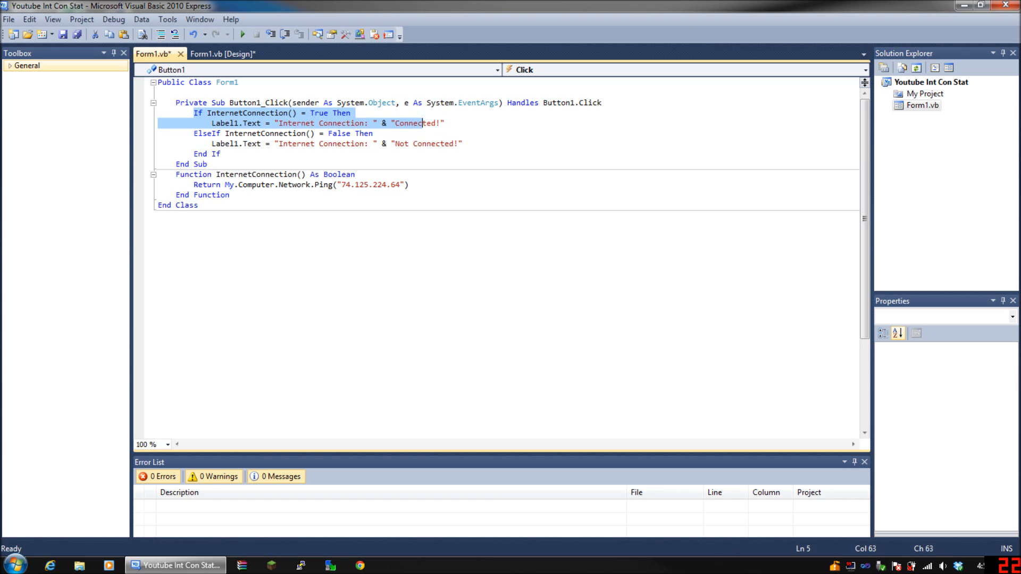
click(330, 134)
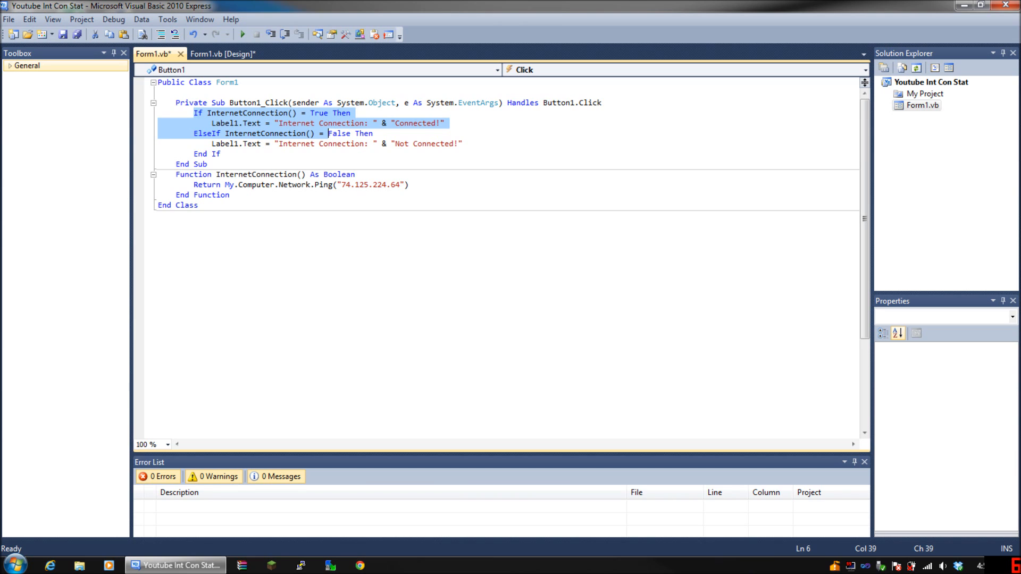
click(221, 133)
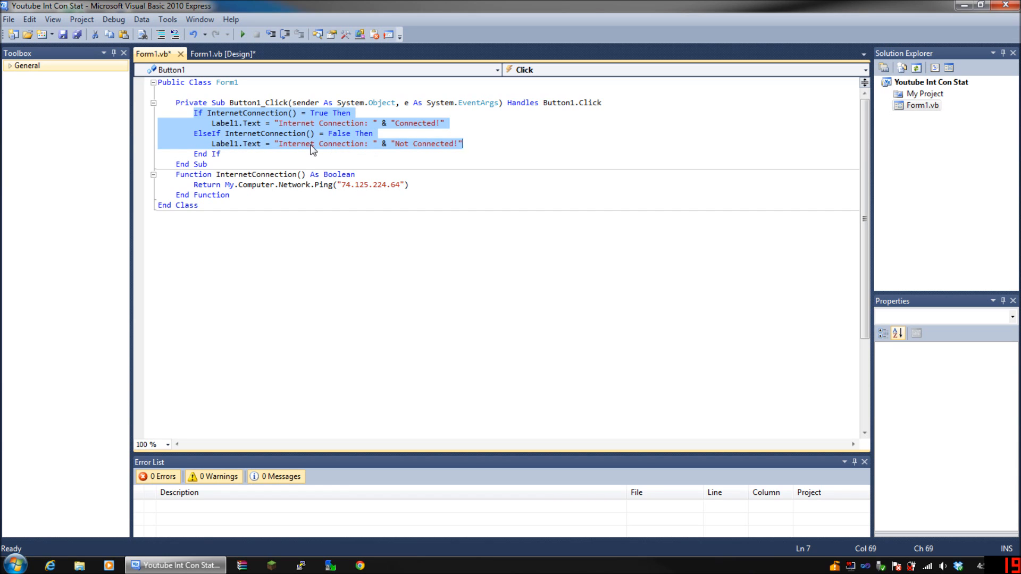
click(313, 143)
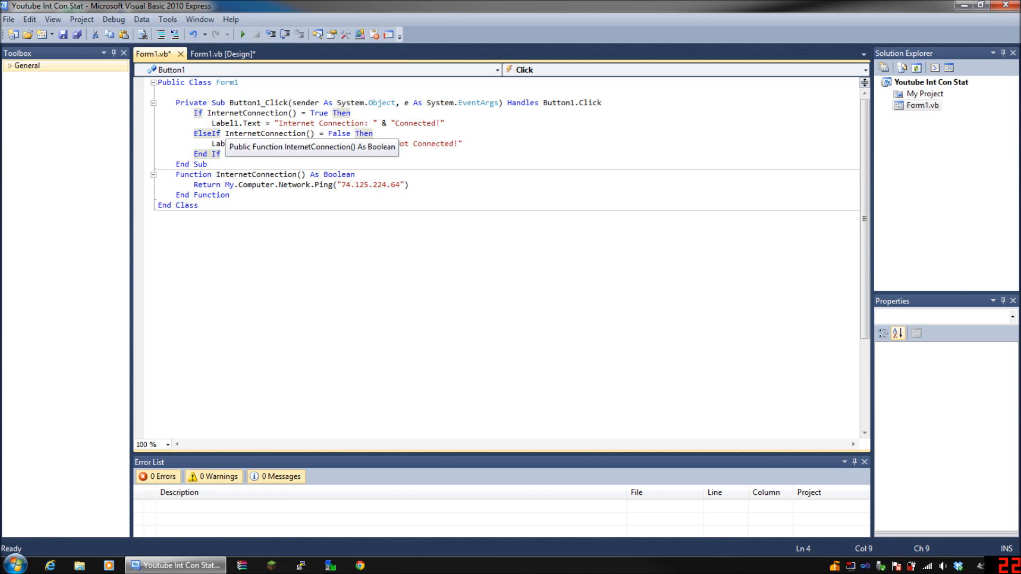
Wrap the check in Try with 'Catch ex As Exception' and begin the Label1.Text assignment
text(tr)
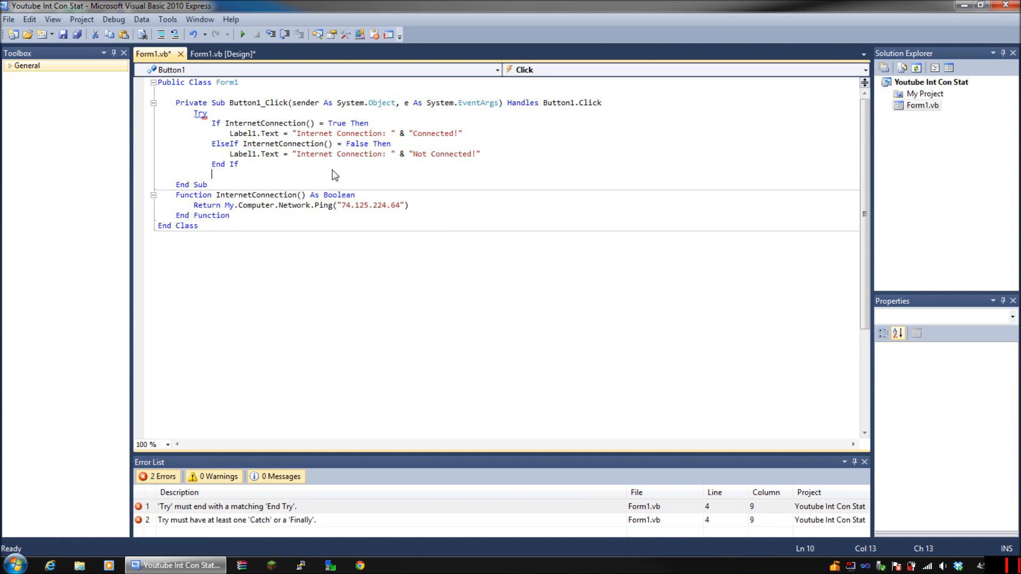
text(Catch)
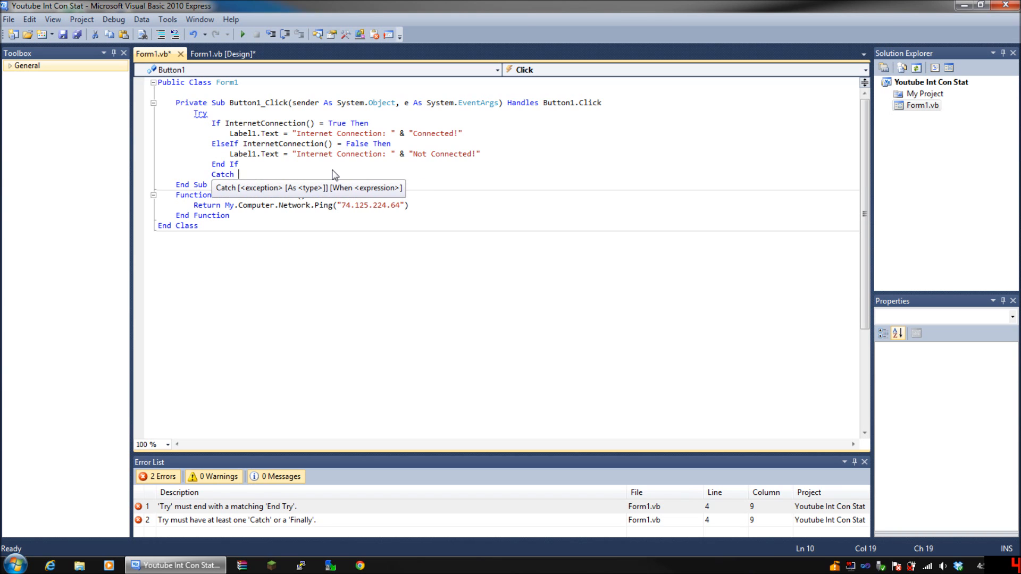
text(ex)
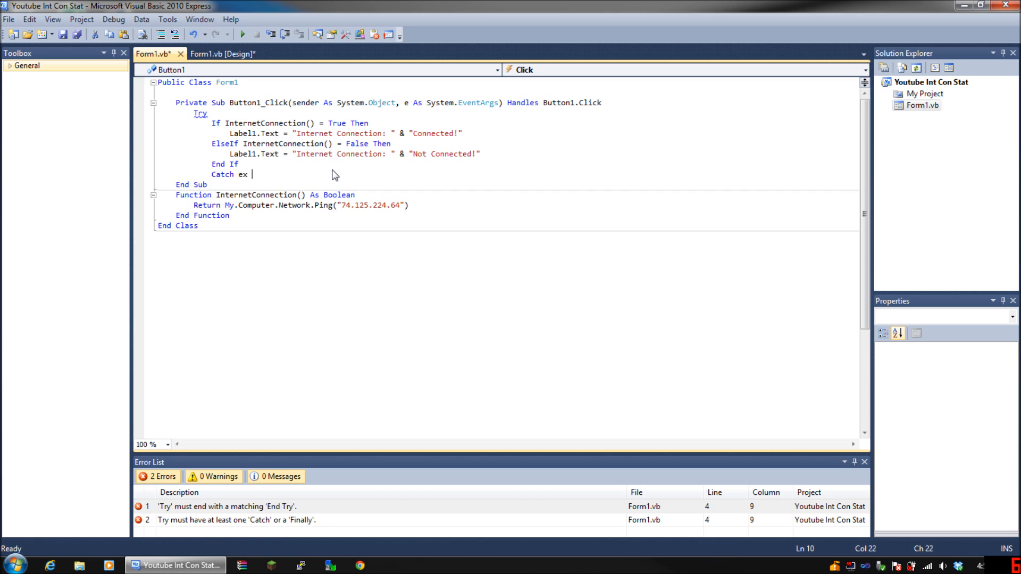
text(As Exception)
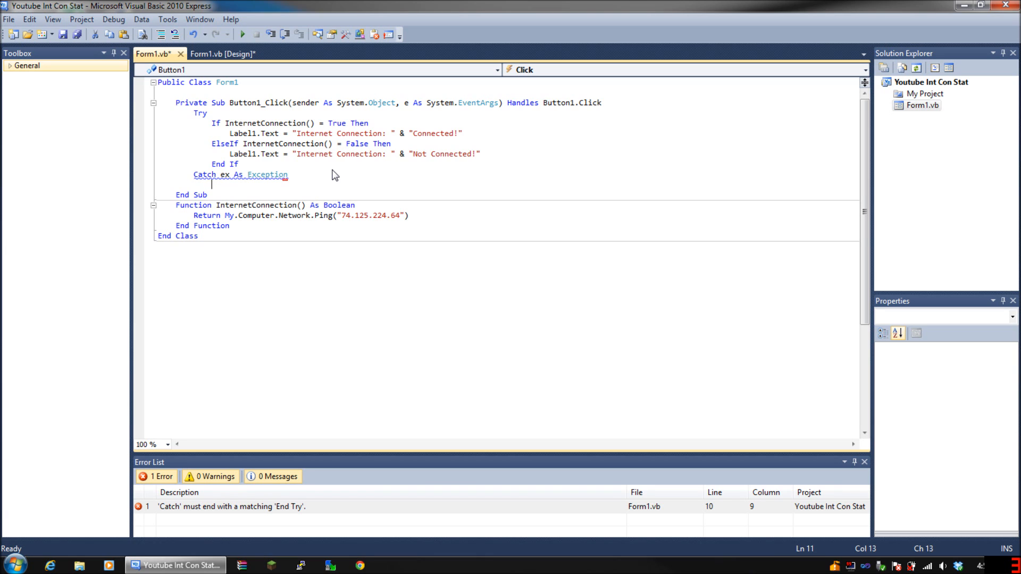
text(Label1.Text =)
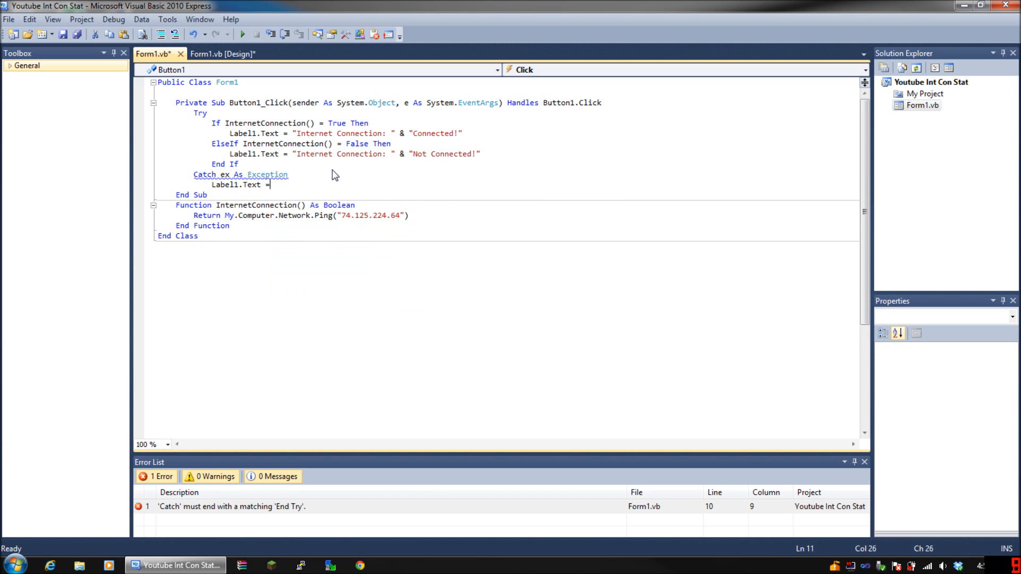
text(InternetConnection Connectio)
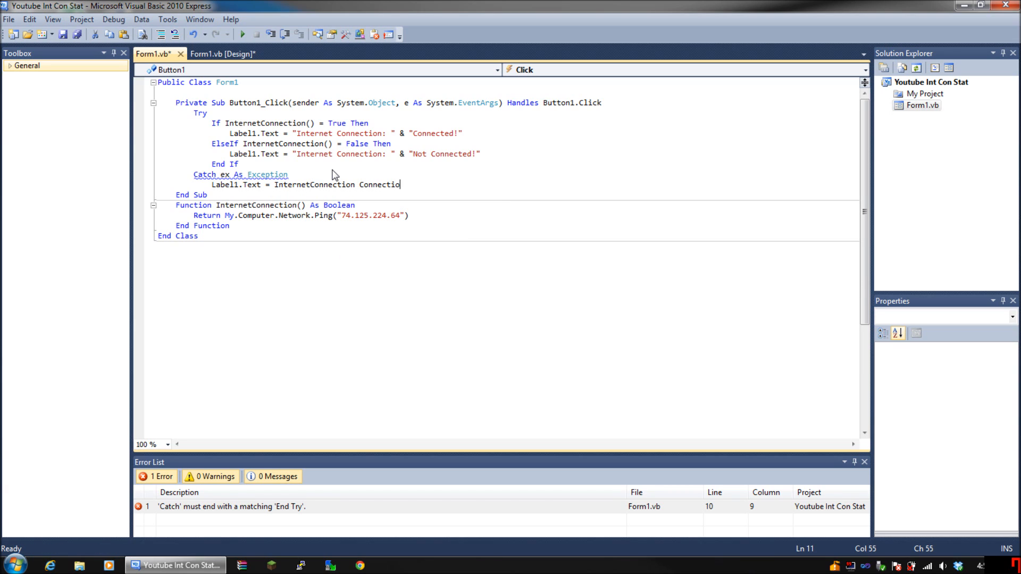
text(n:)
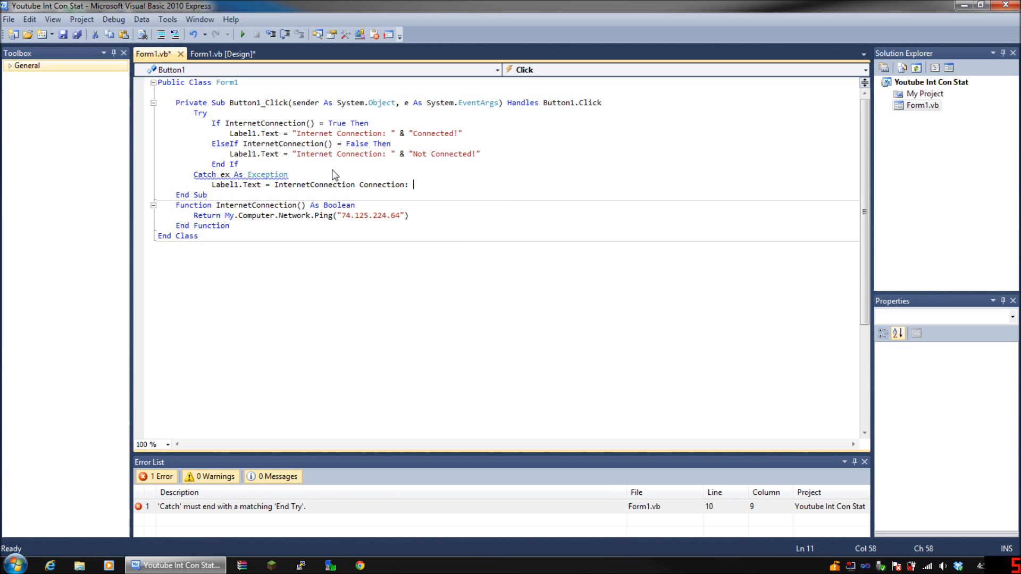
Correct the Catch message to "Internet Connection: " & "Not Connected!"
click(274, 184)
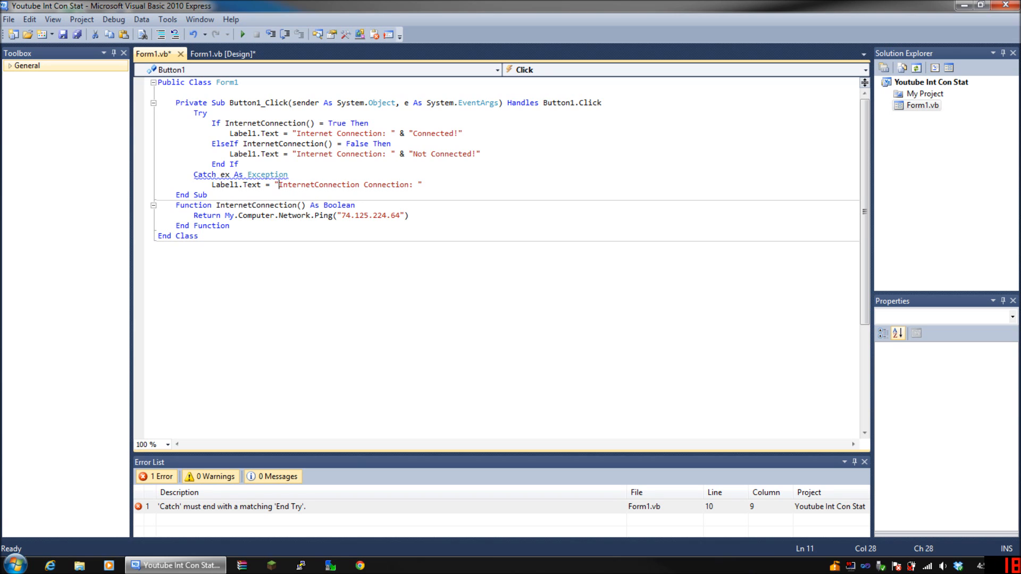
double_click(386, 186)
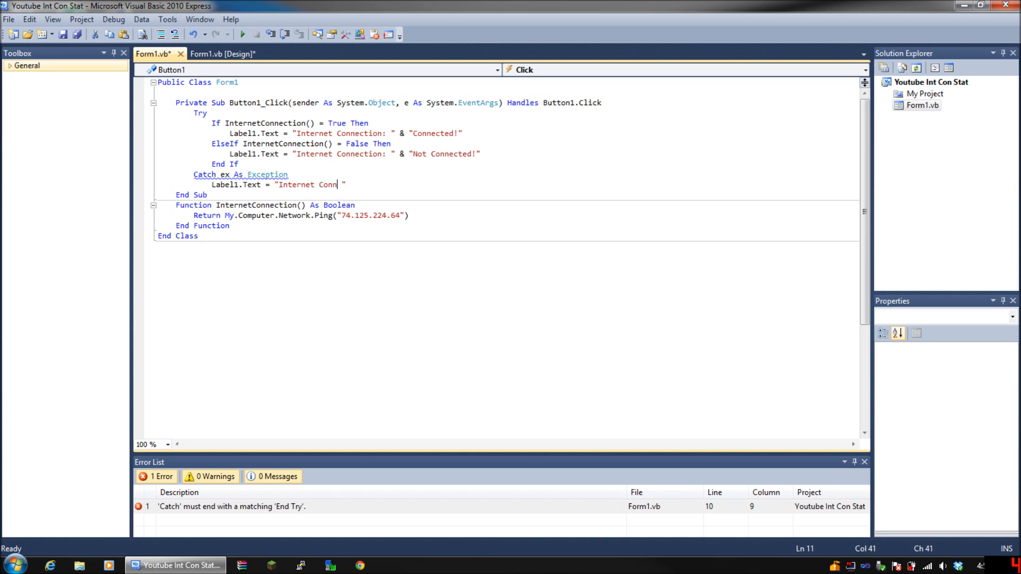
text(ection)
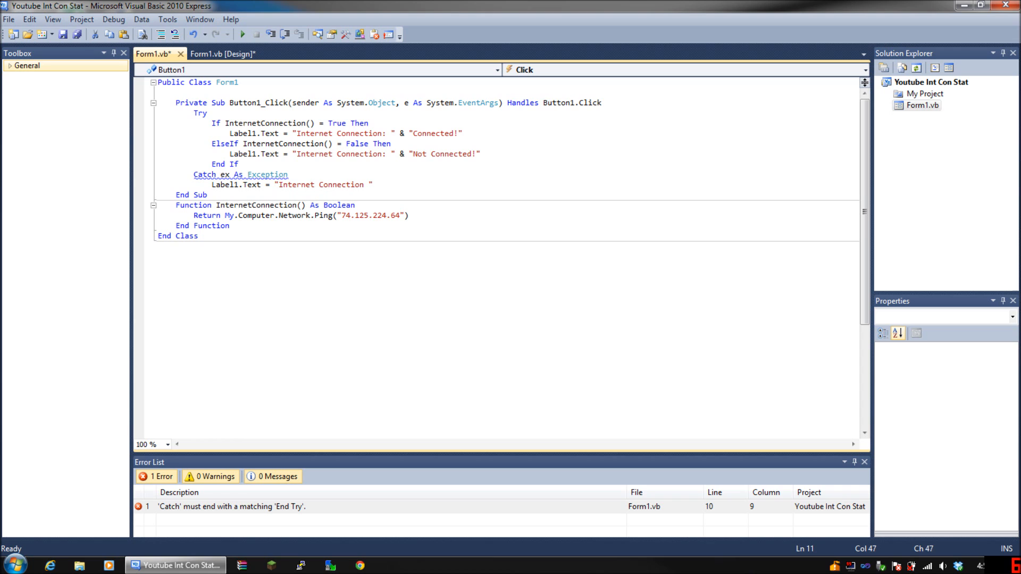
text(:)
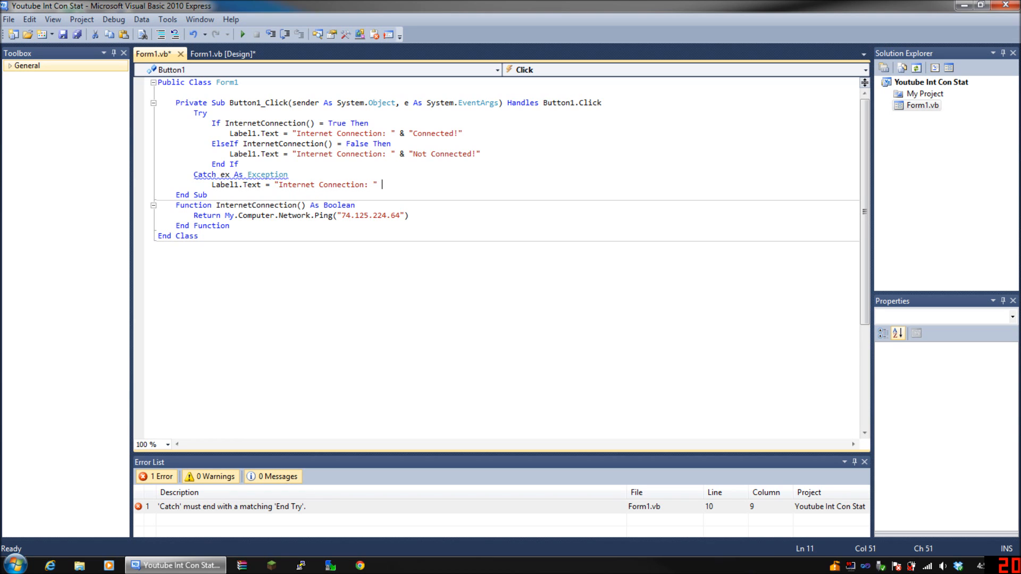
text(& ")
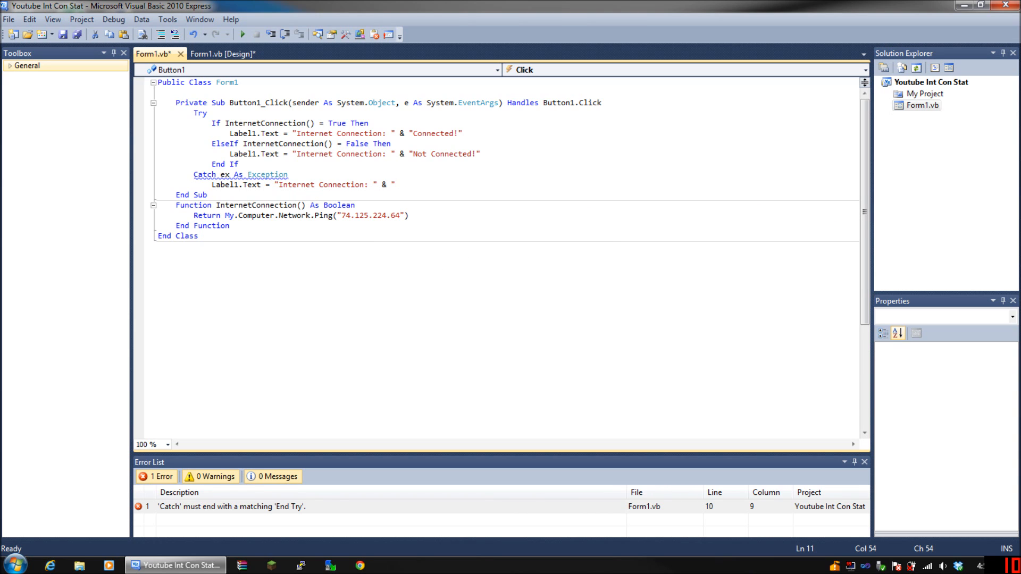
text(N)
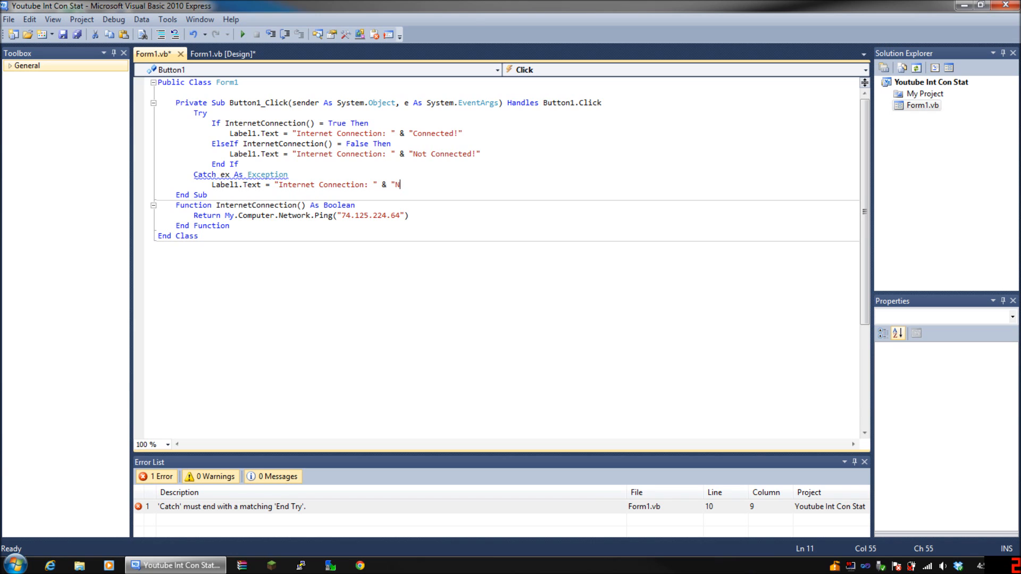
text(ot Conn)
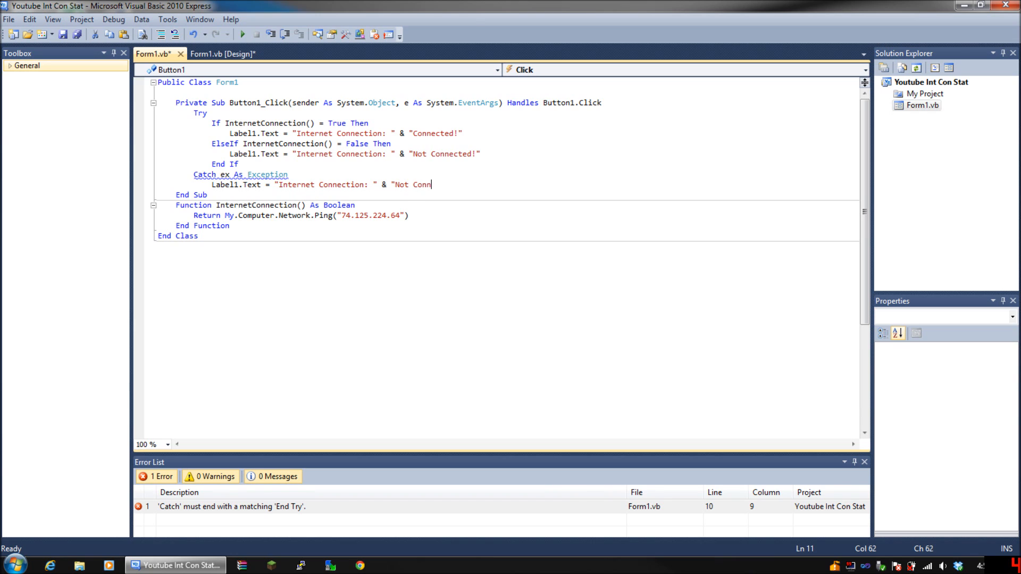
text(ected)
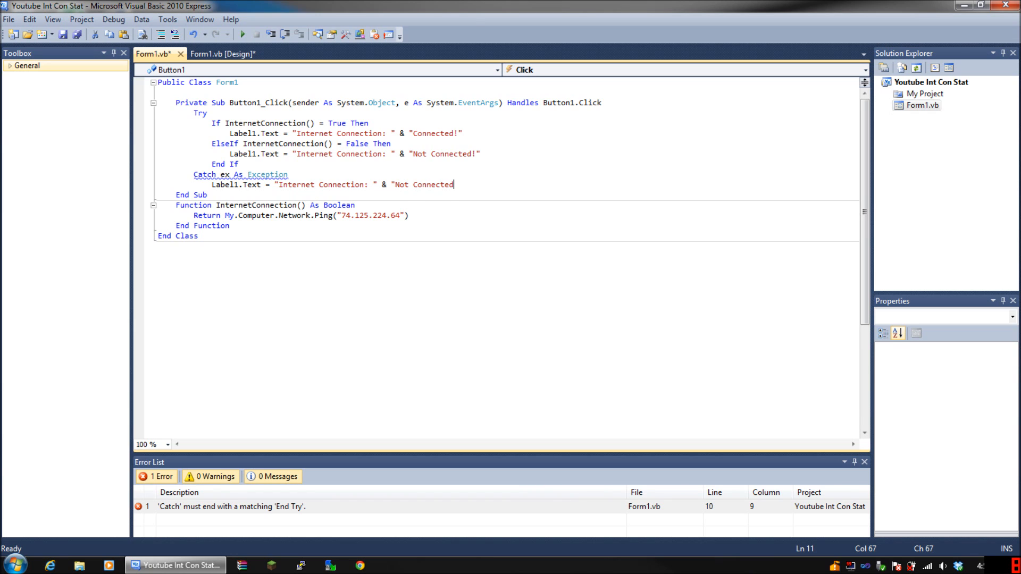
text(!")
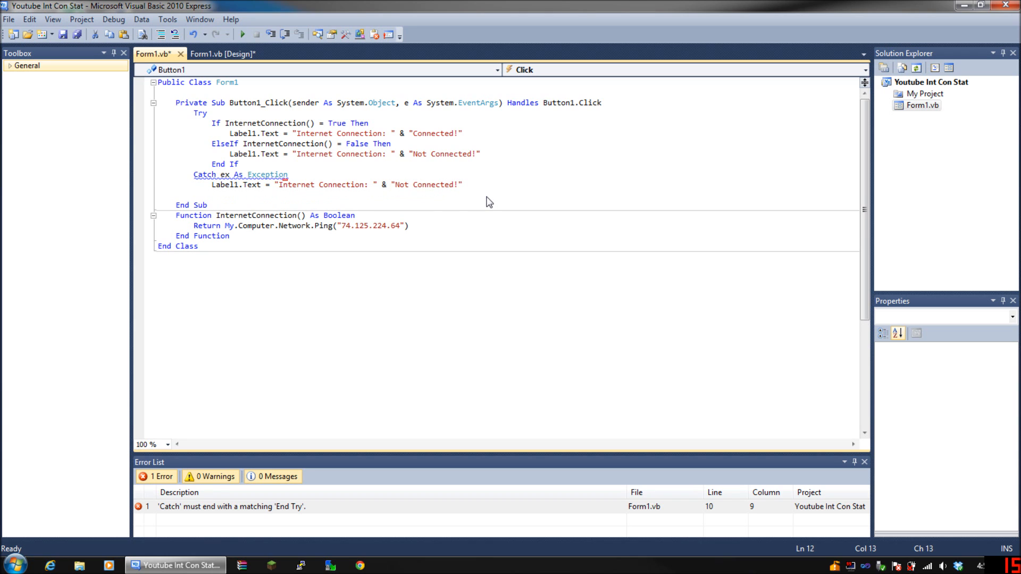
Close the block with End Try, review the If/ElseIf and Catch lines, and save the code
text(end try)
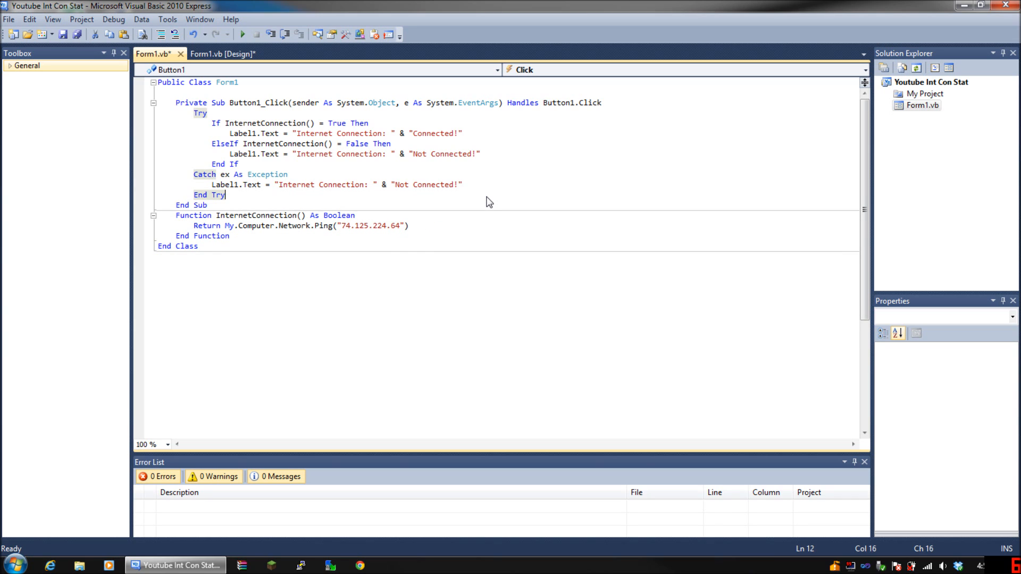
mouse_move(201, 113)
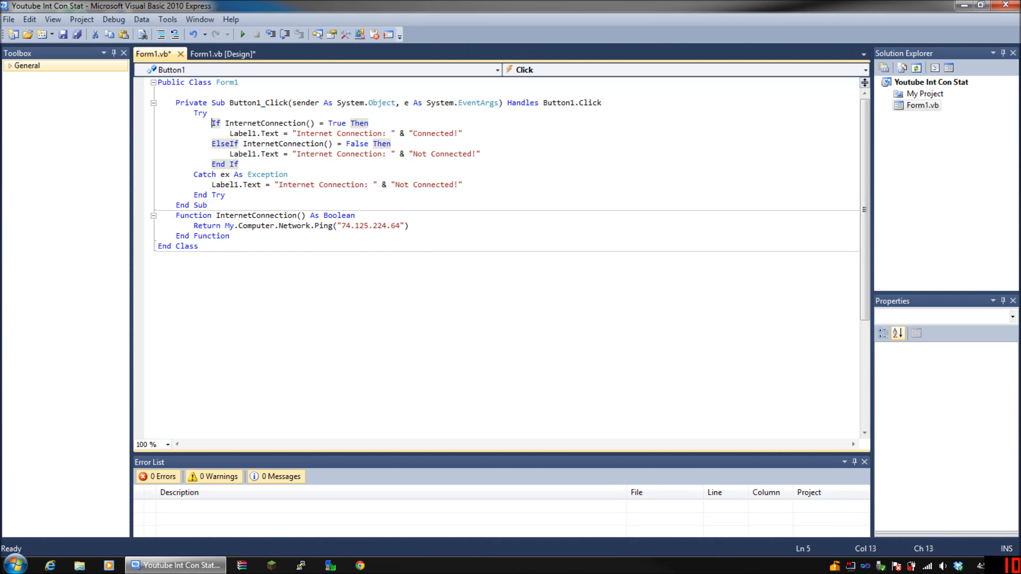
drag(211, 124, 347, 124)
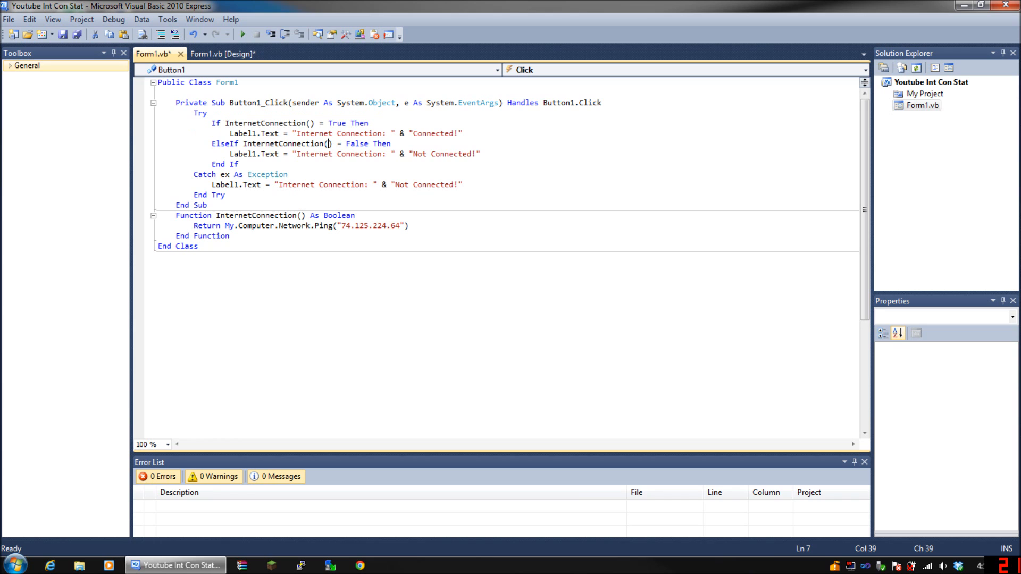
click(211, 143)
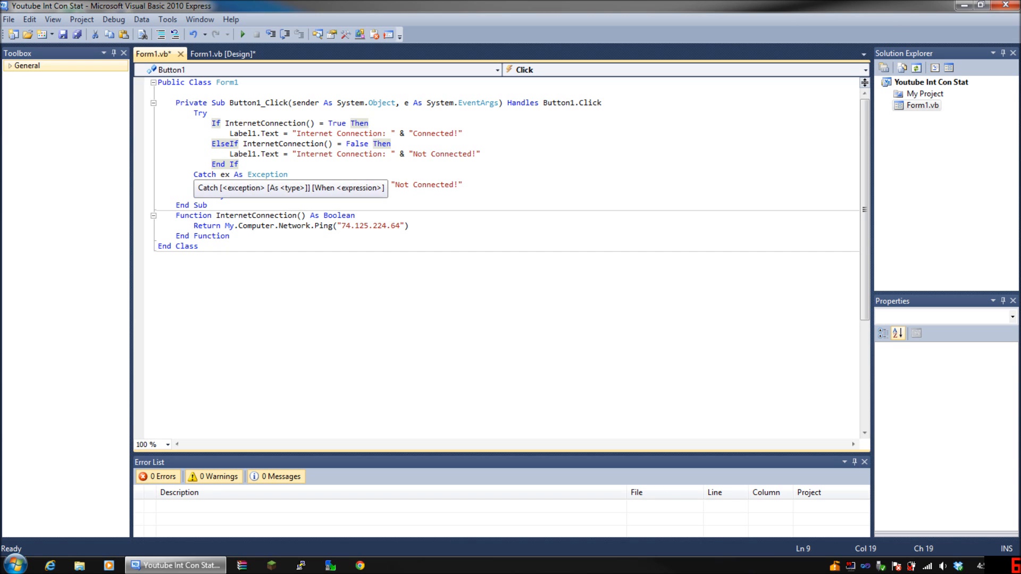
text(Label1.Text = "Internet Connection: " & "Not Connected!")
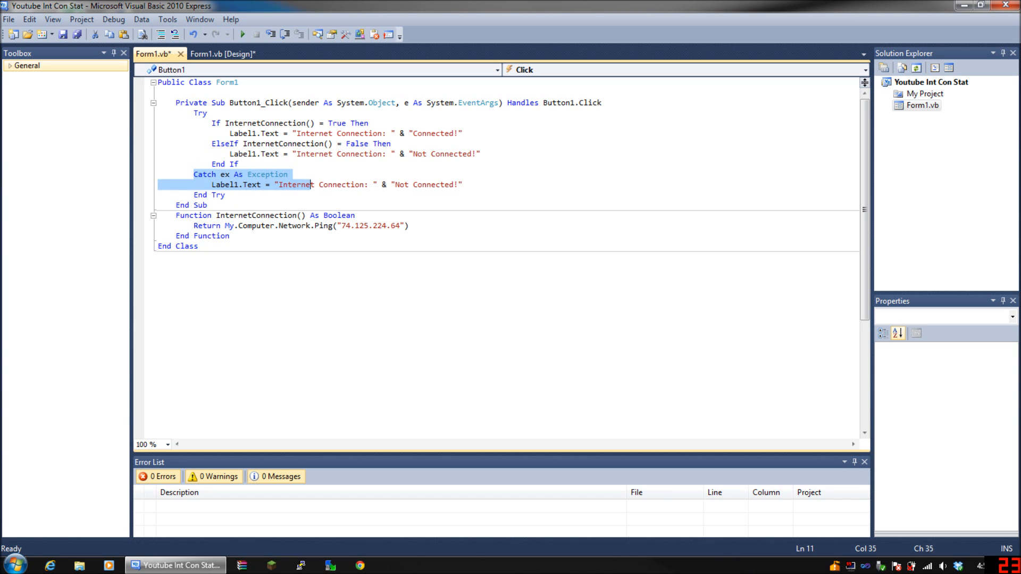
click(463, 184)
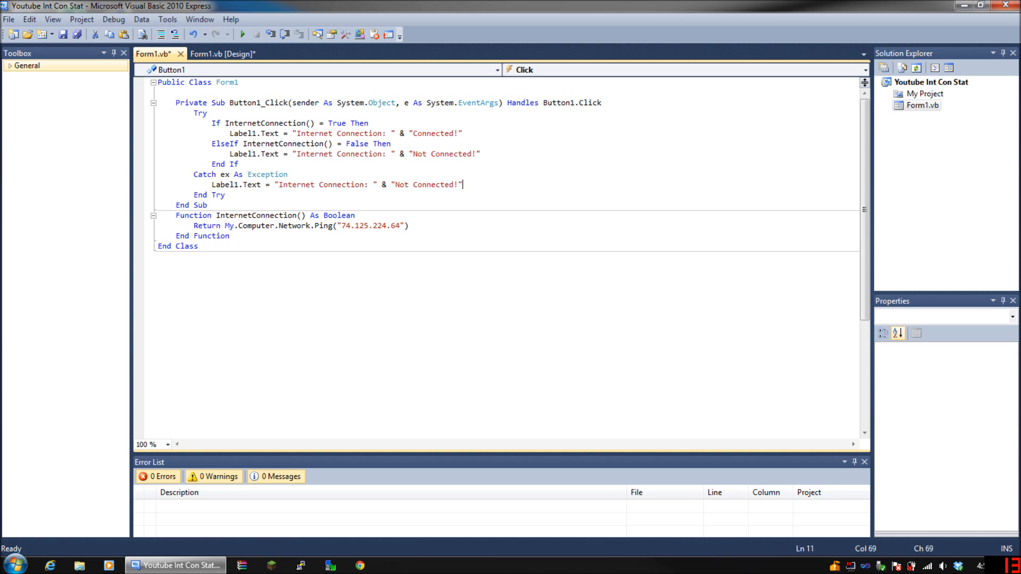
click(63, 34)
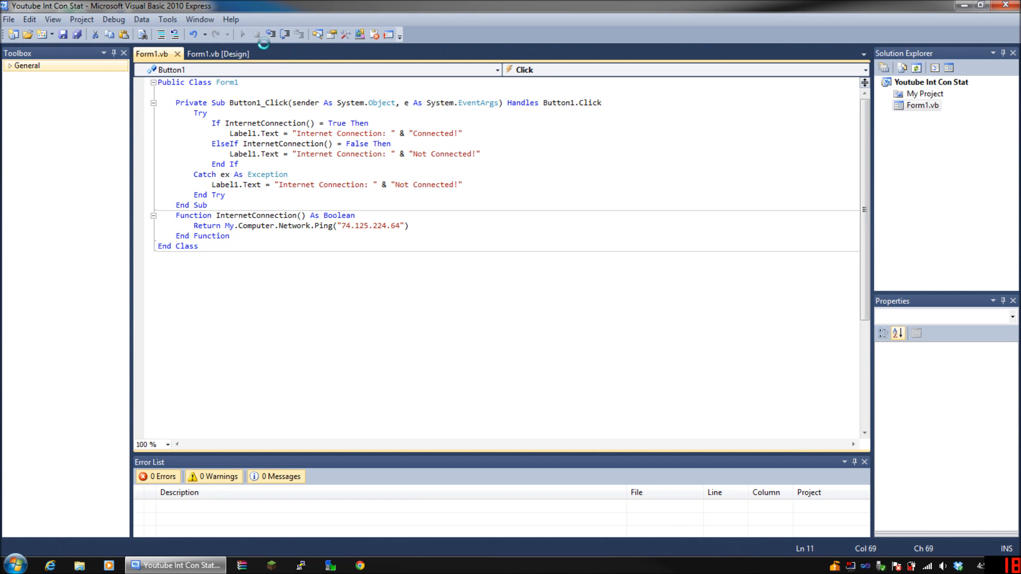
Start debugging Form1 and use Find Status twice, showing Connected! then Not Connected!
click(242, 34)
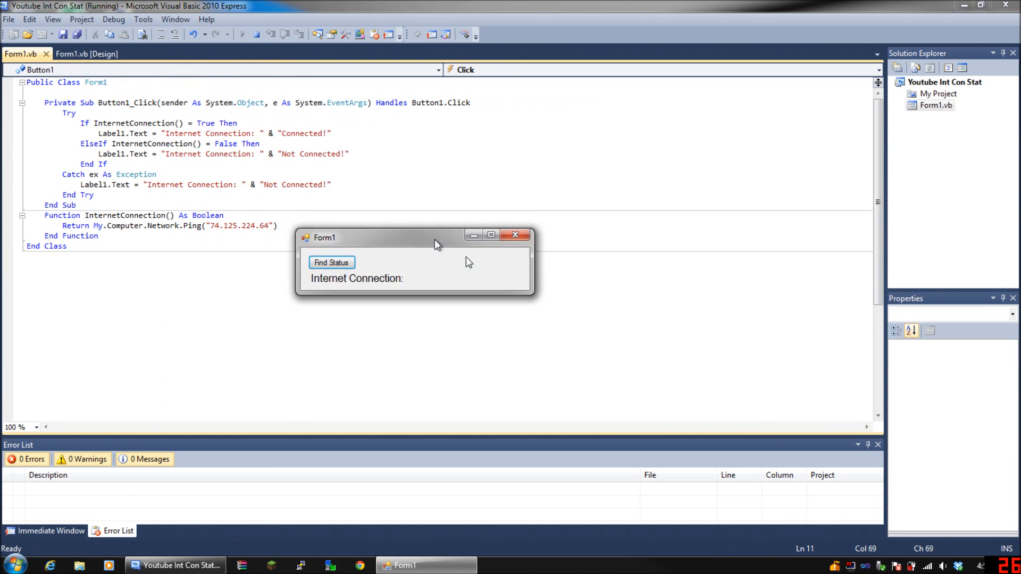
click(331, 263)
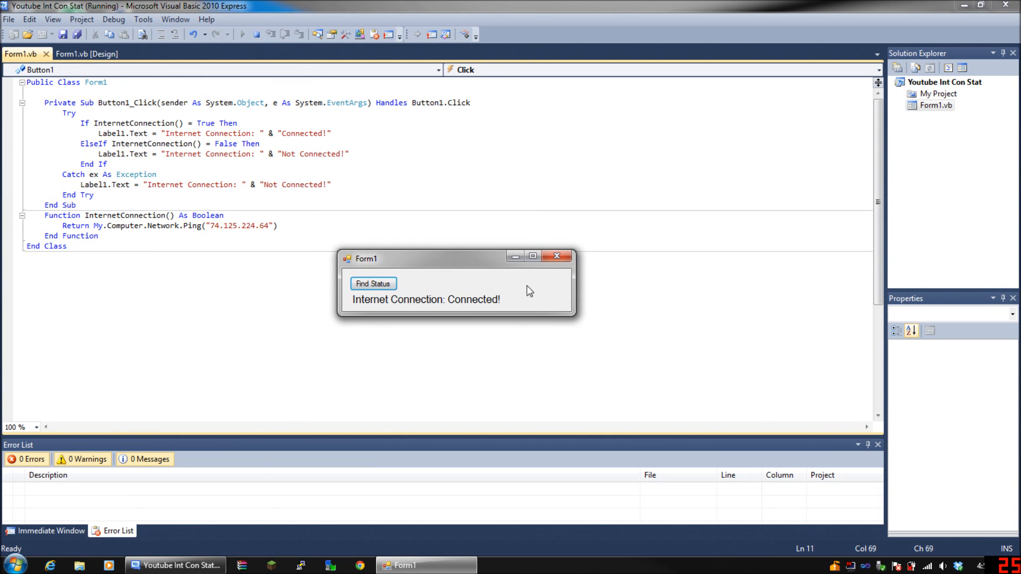
mouse_move(497, 280)
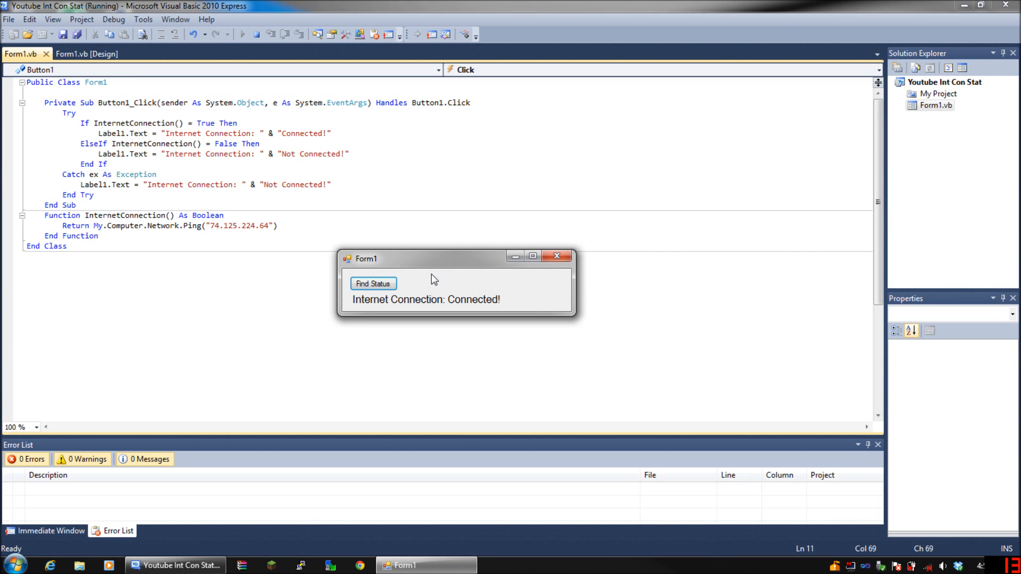
mouse_move(373, 284)
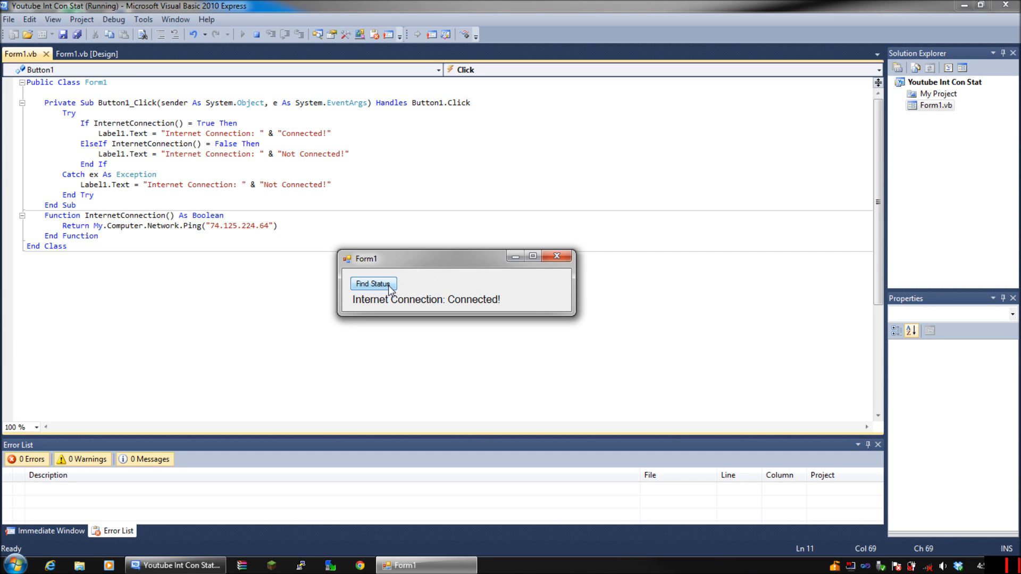
click(373, 284)
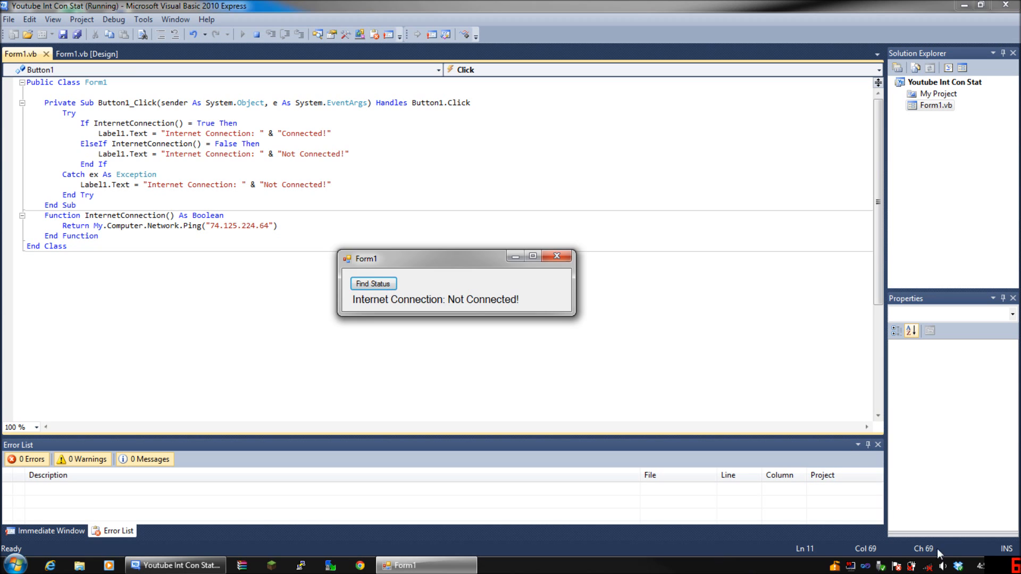
Reconnect to the wireless network from the taskbar tray while Form1 keeps running
click(930, 565)
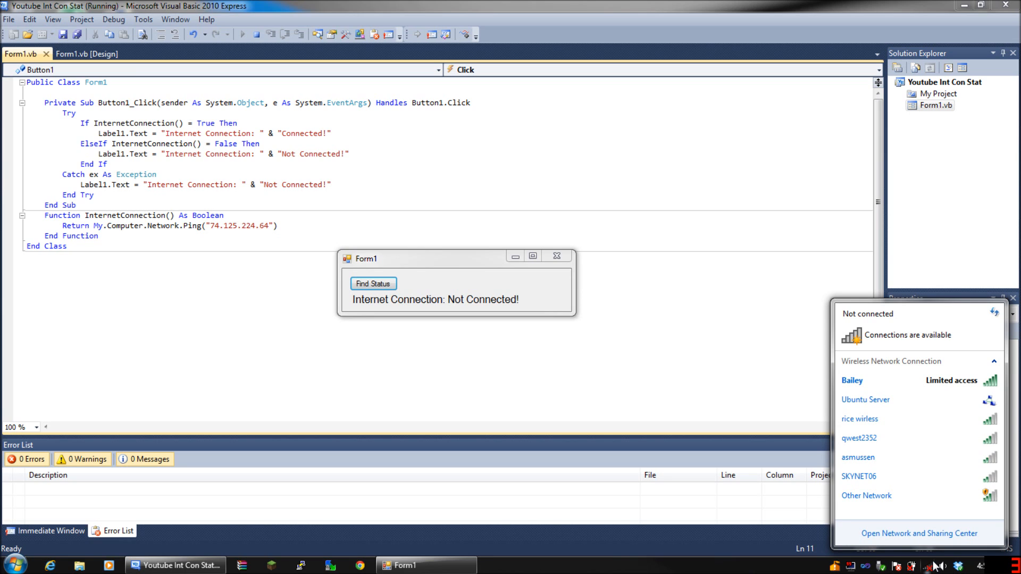
click(851, 381)
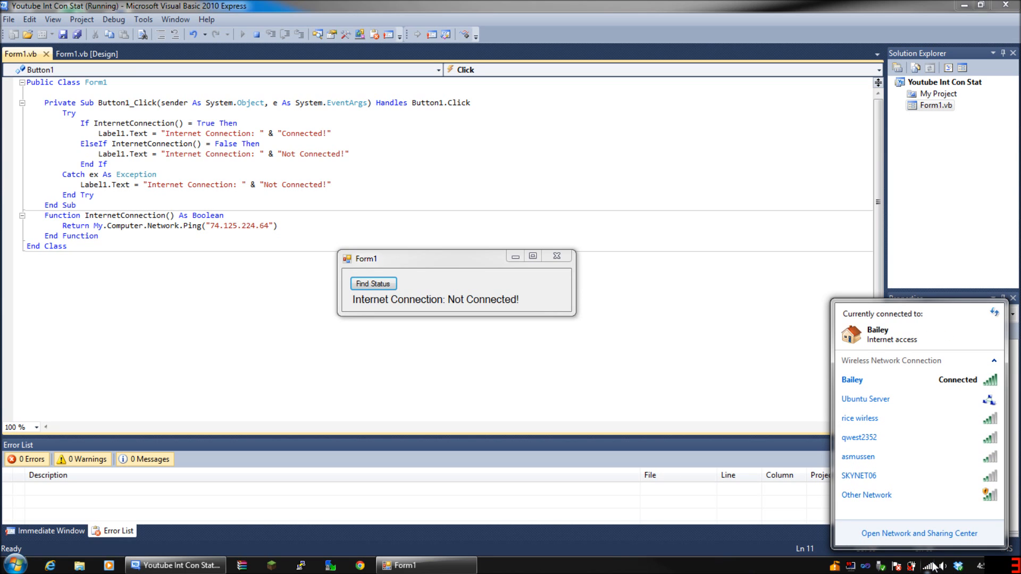
mouse_move(875, 387)
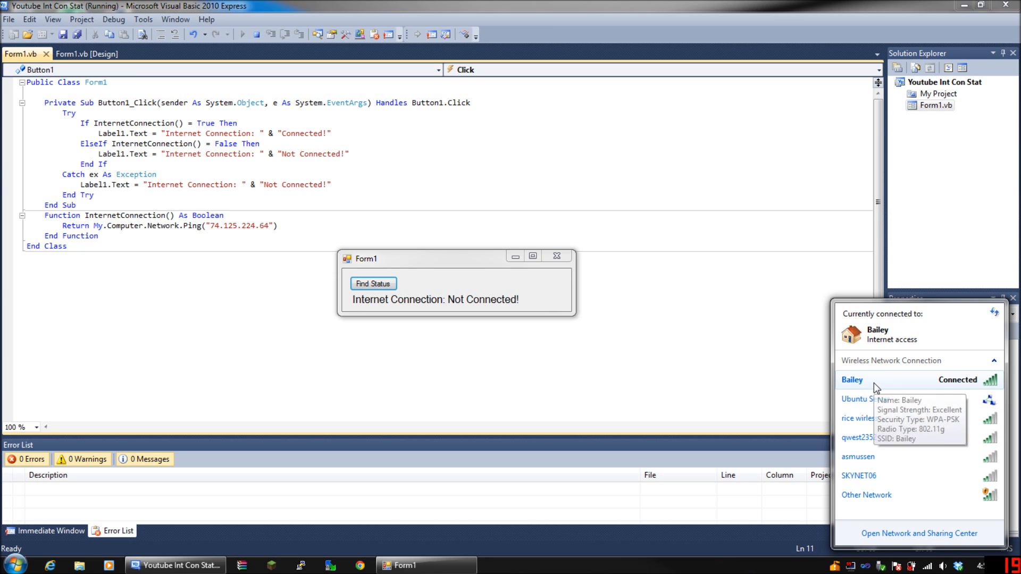
click(426, 273)
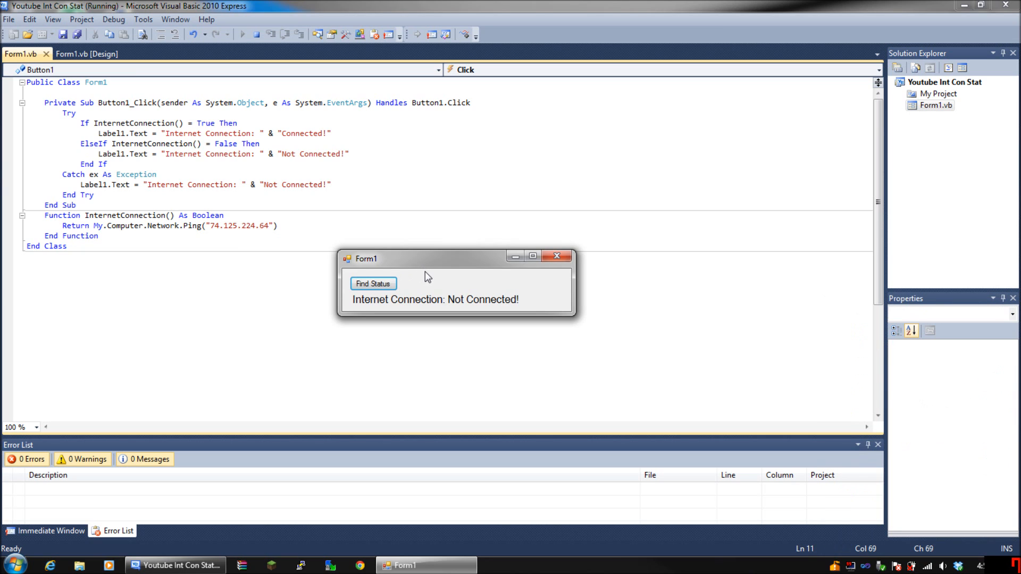
Re-check Find Status twice, seeing 'Connected!' and then 'Not Connected!'
click(372, 283)
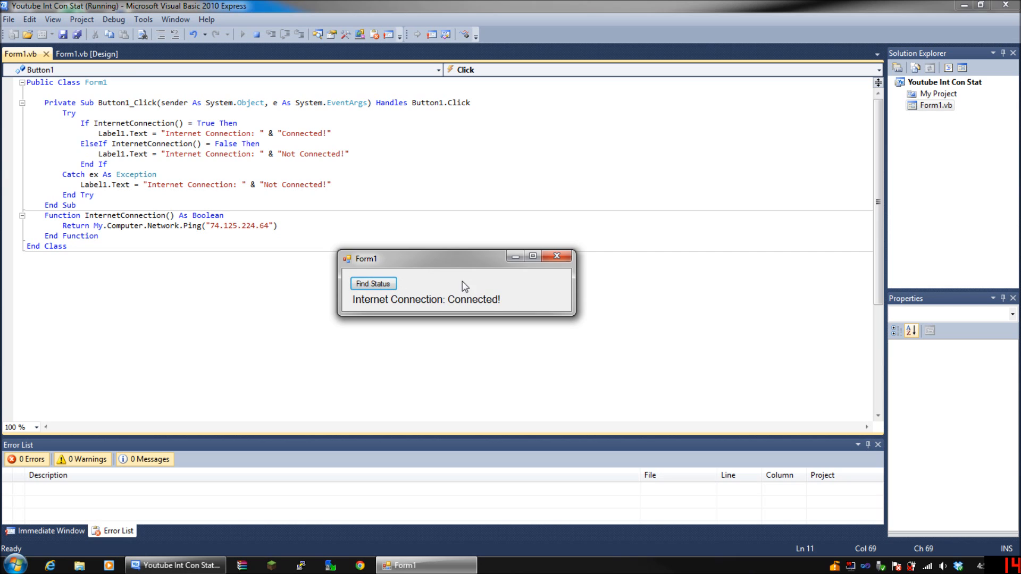
mouse_move(513, 294)
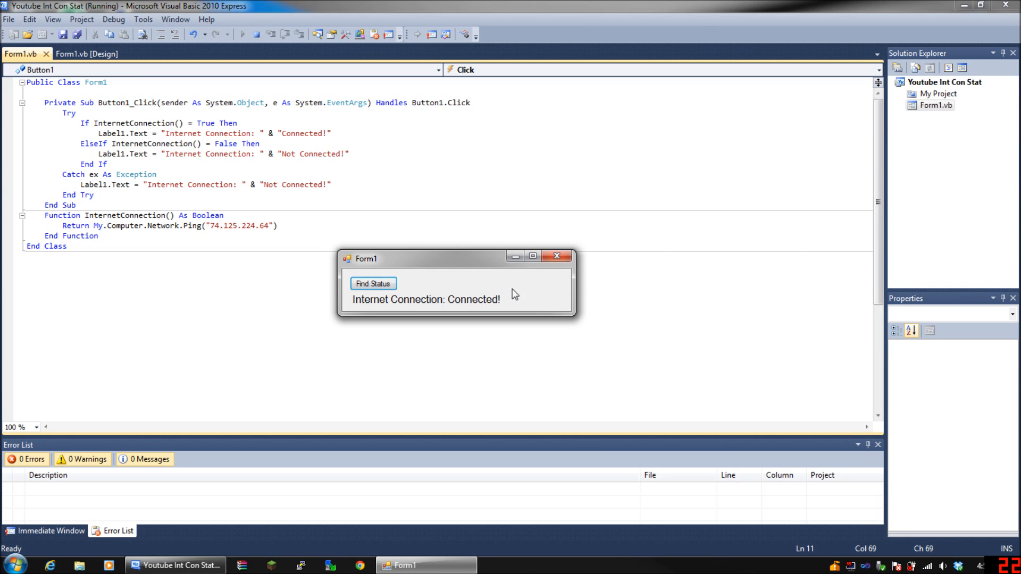
mouse_move(439, 291)
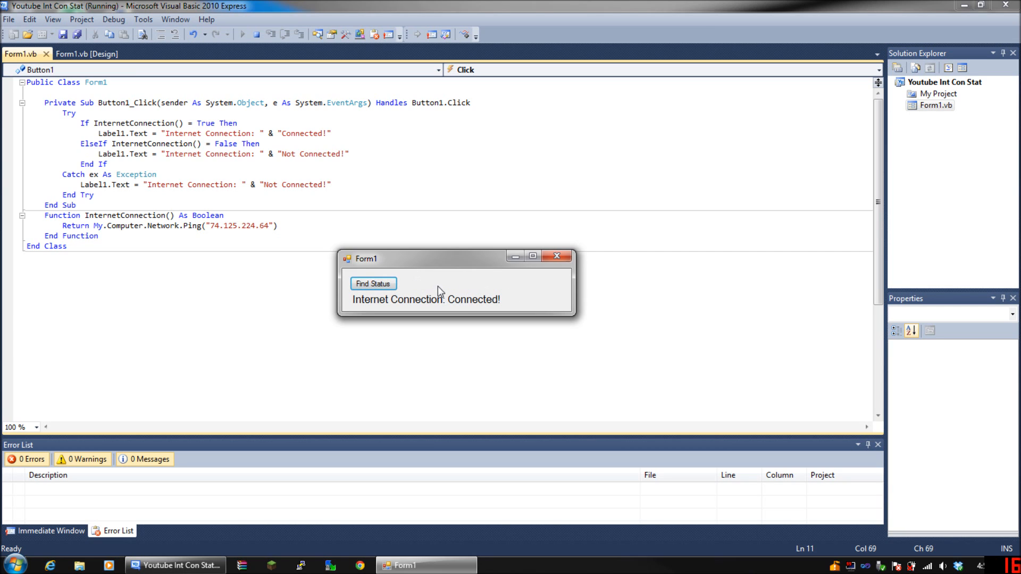
mouse_move(431, 305)
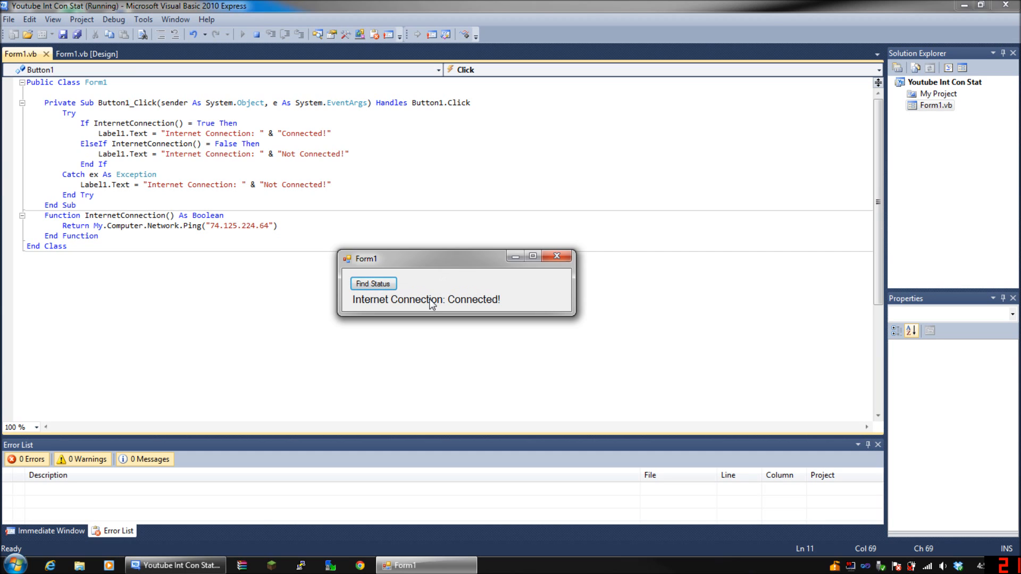
click(372, 282)
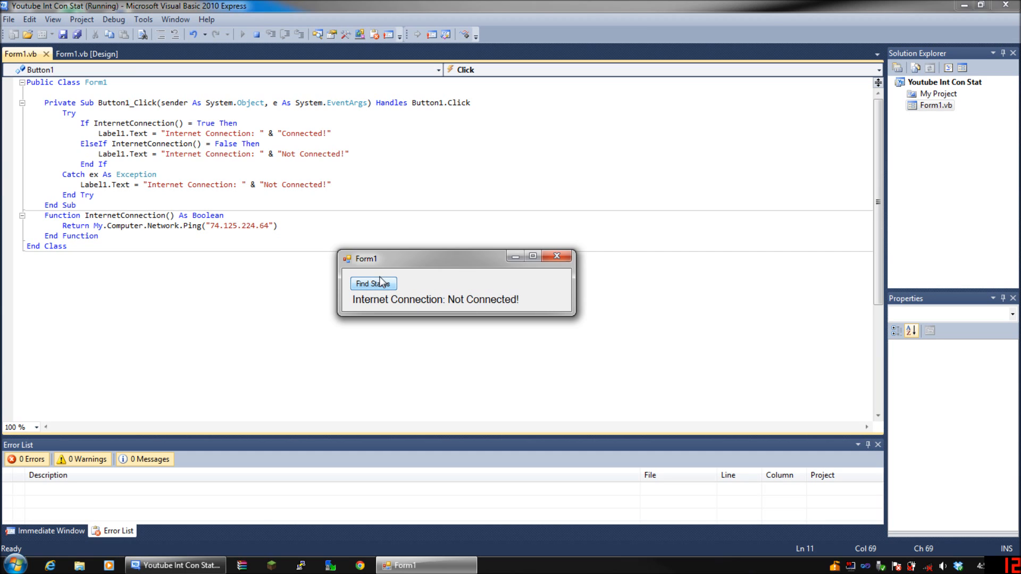
mouse_move(396, 279)
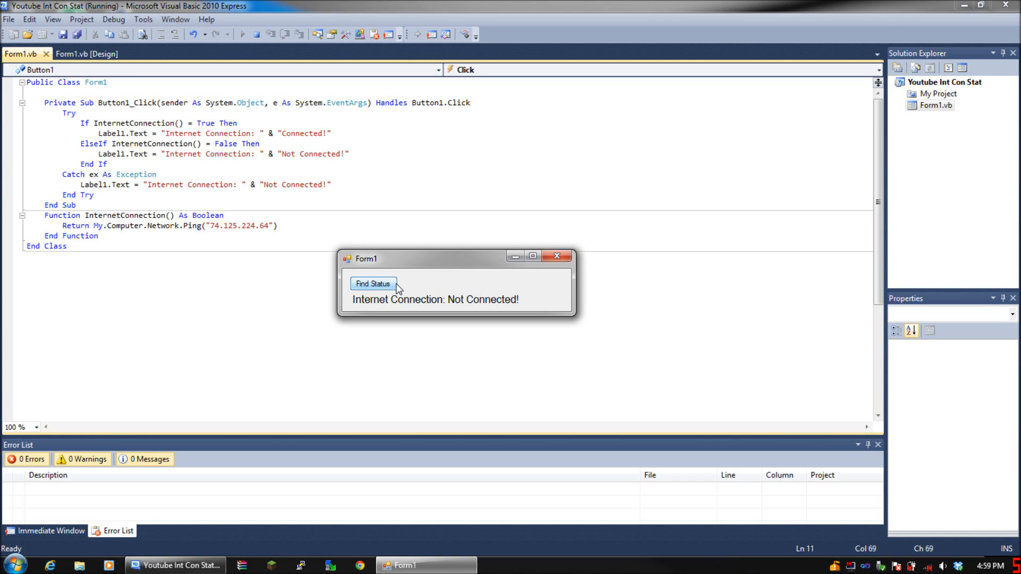
mouse_move(405, 285)
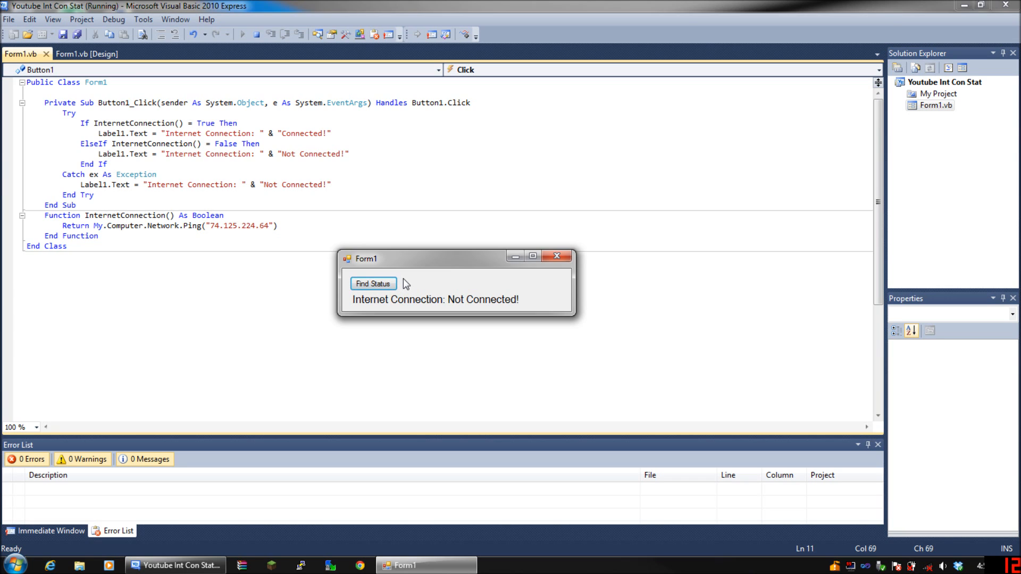